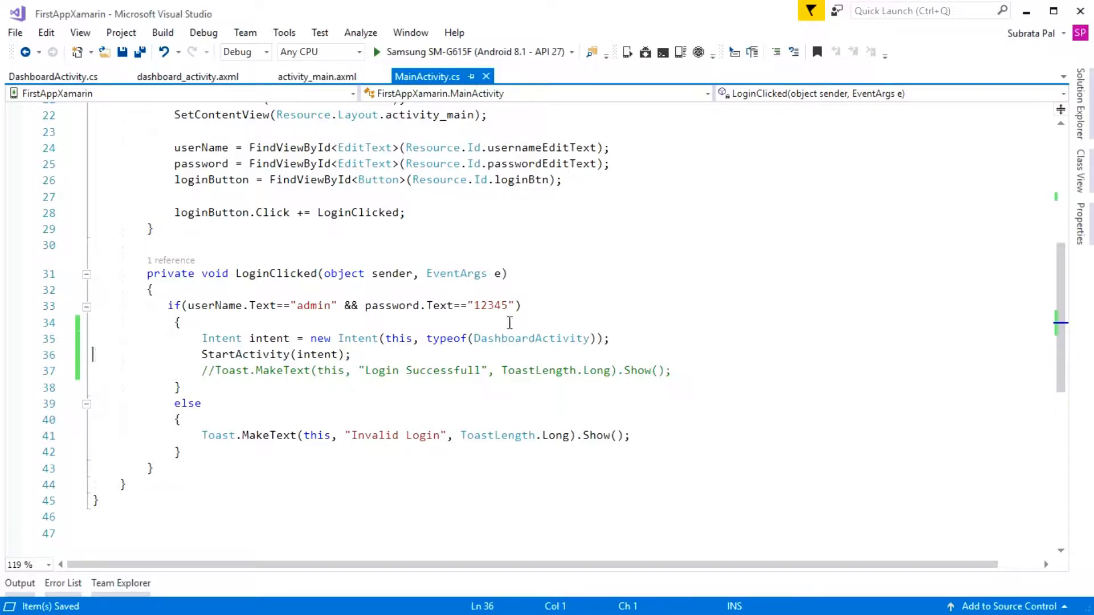
# - Insert a blank line below the DashboardActivity intent creation in MainActivity.cs
pyautogui.click(633, 338)
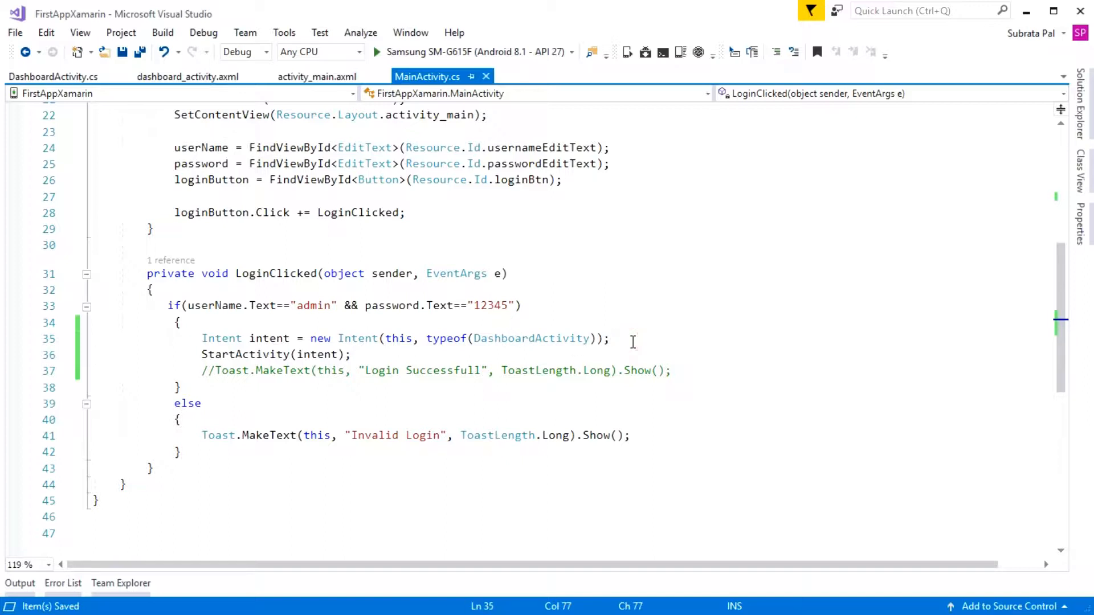
pyautogui.press('Enter')
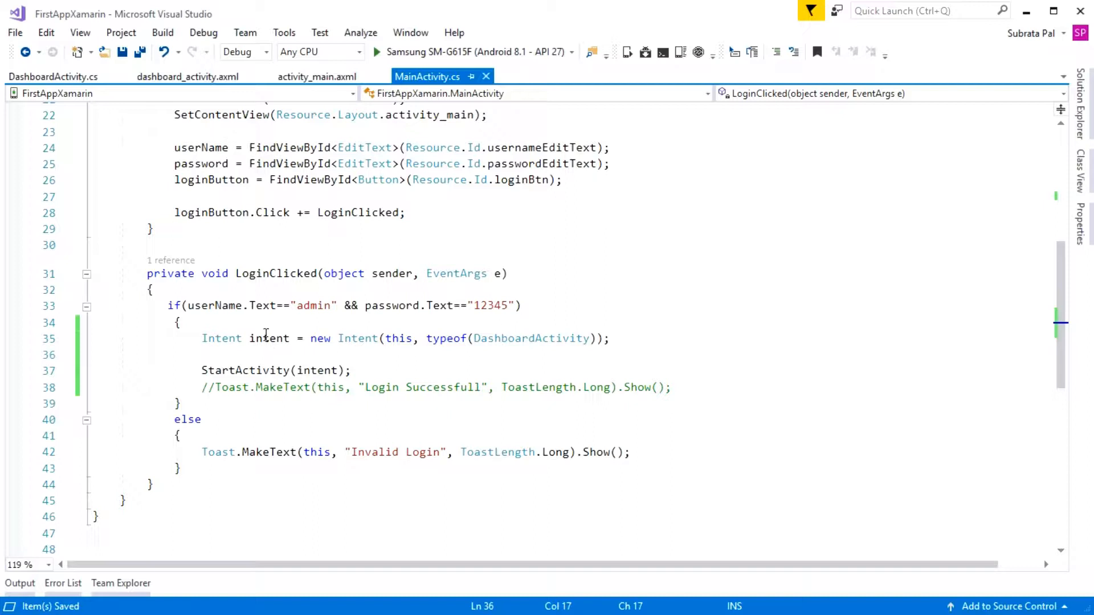
# - Add intent.PutExtra("Username", userName.Text); to the login handler and save MainActivity.cs
pyautogui.tripleClick(269, 339)
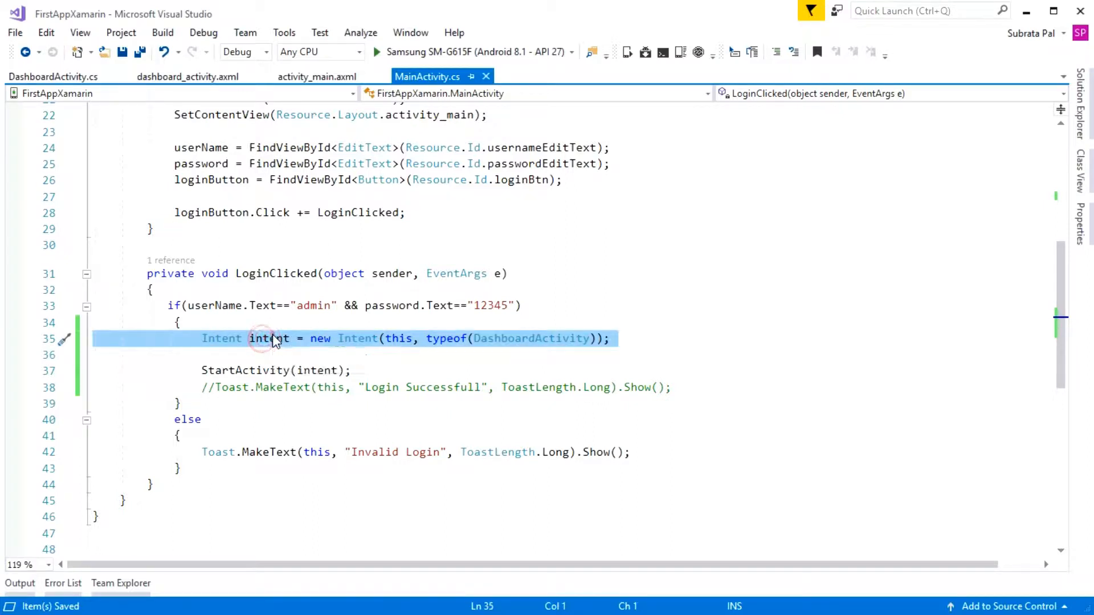
pyautogui.write('intent')
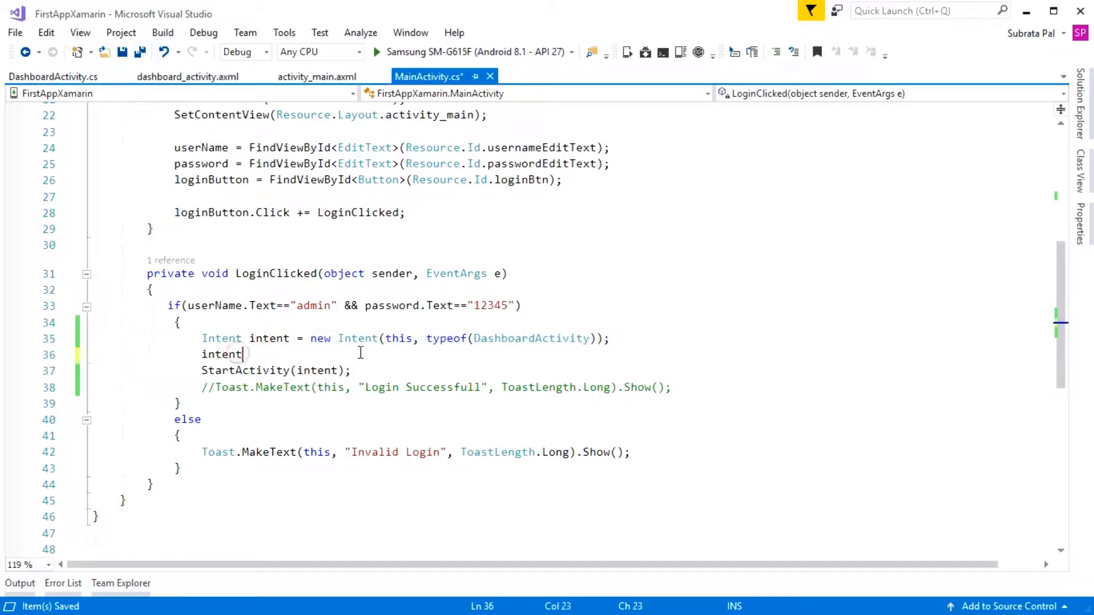
pyautogui.write('.p')
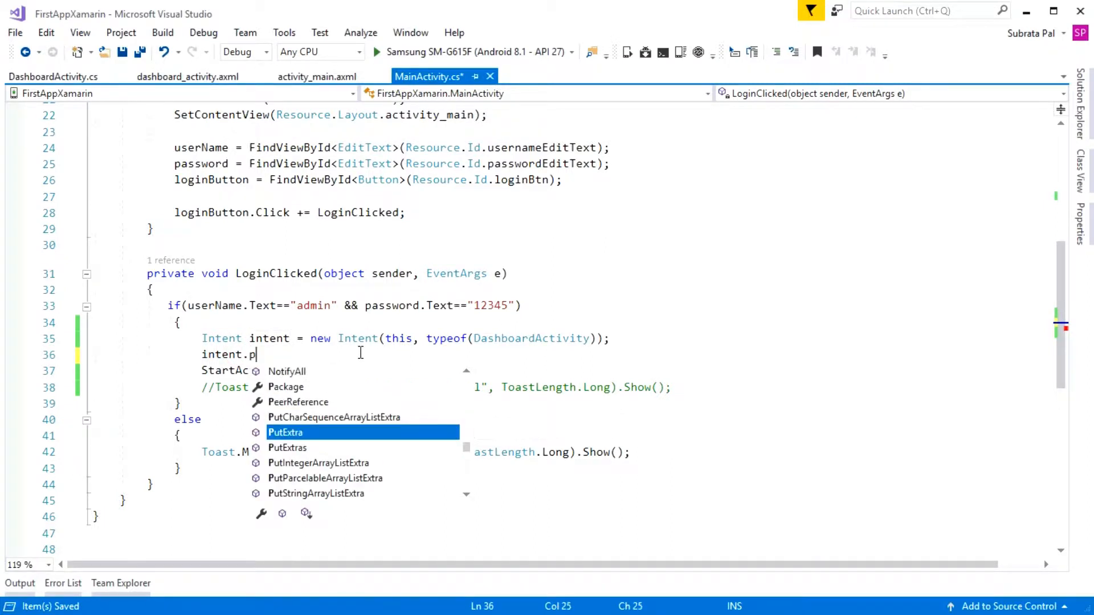
pyautogui.press('Tab')
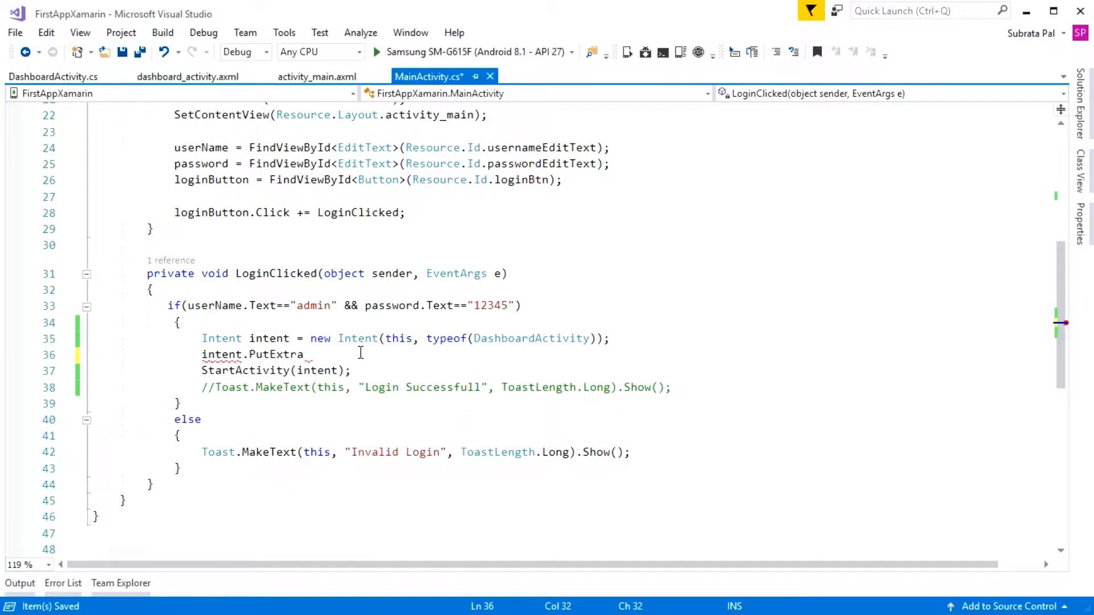
pyautogui.write('(')
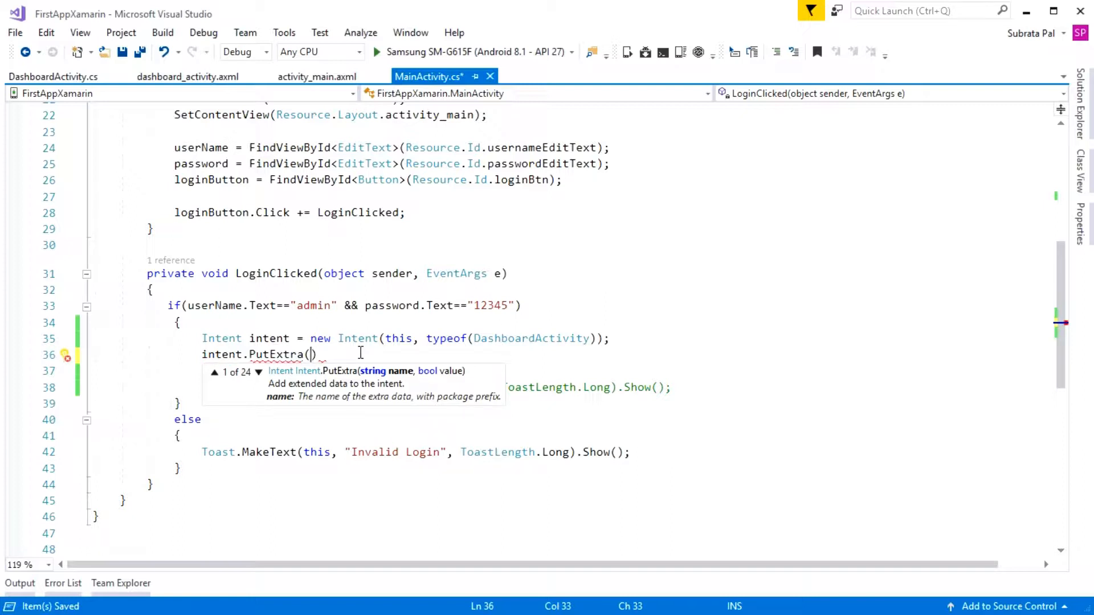
pyautogui.write('"U"')
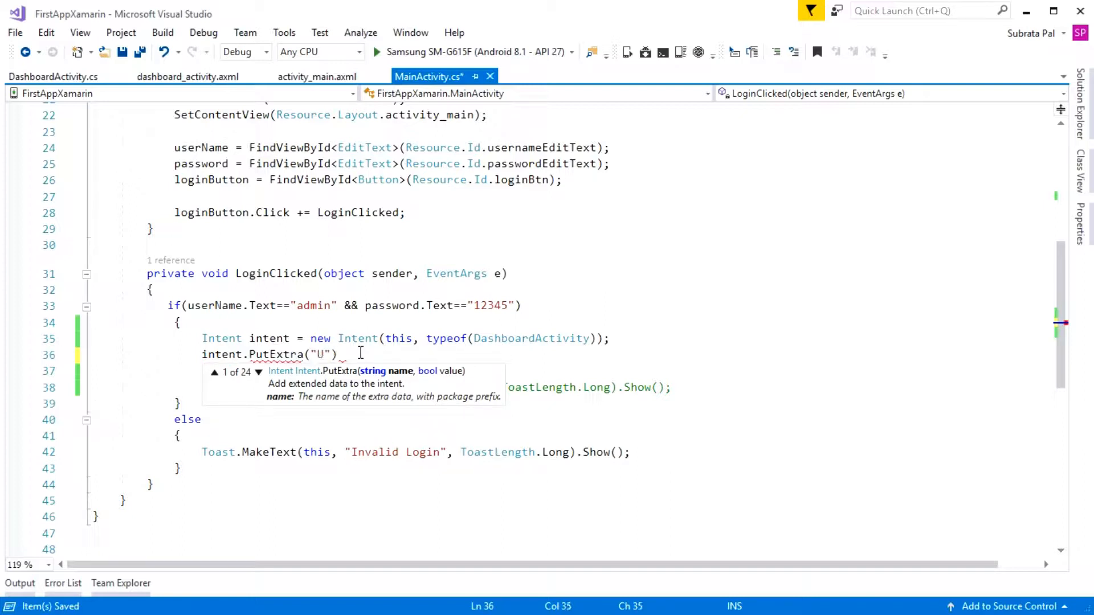
pyautogui.write('sername')
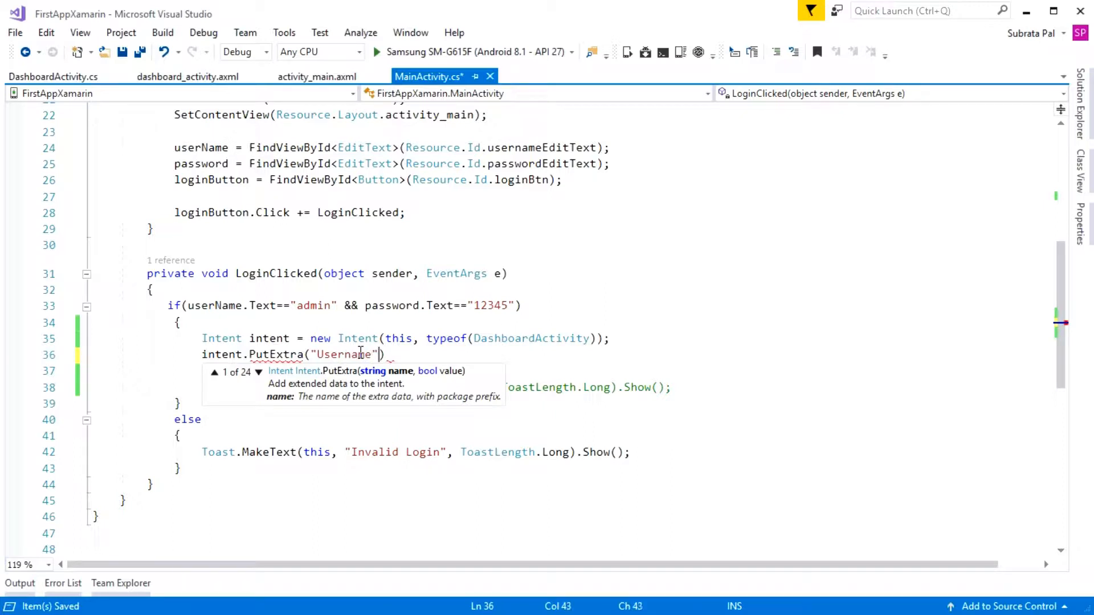
pyautogui.write(',')
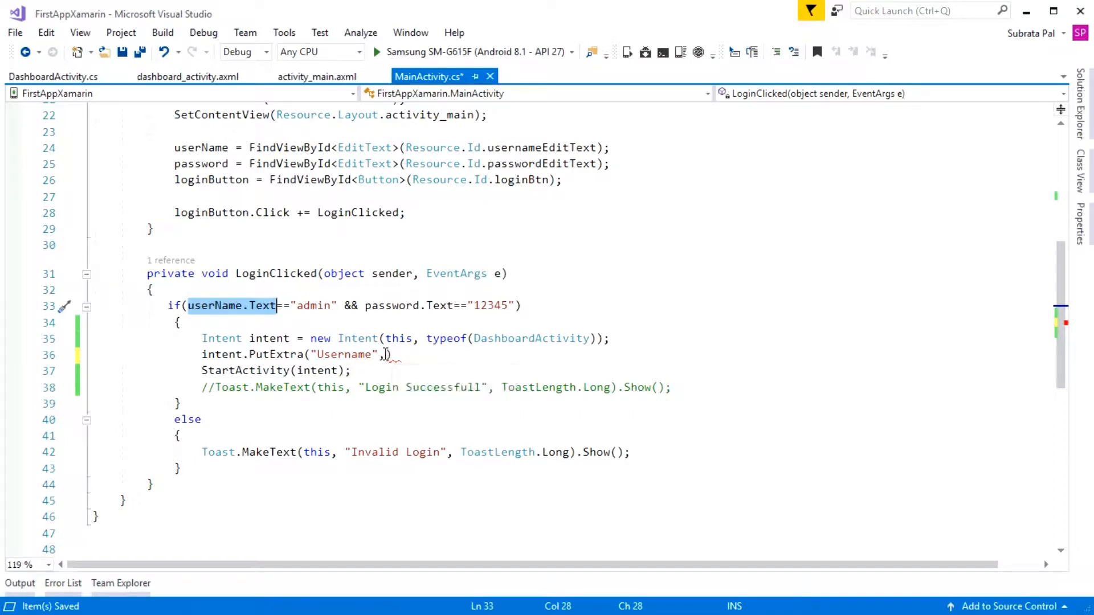
pyautogui.write('userName.Text')
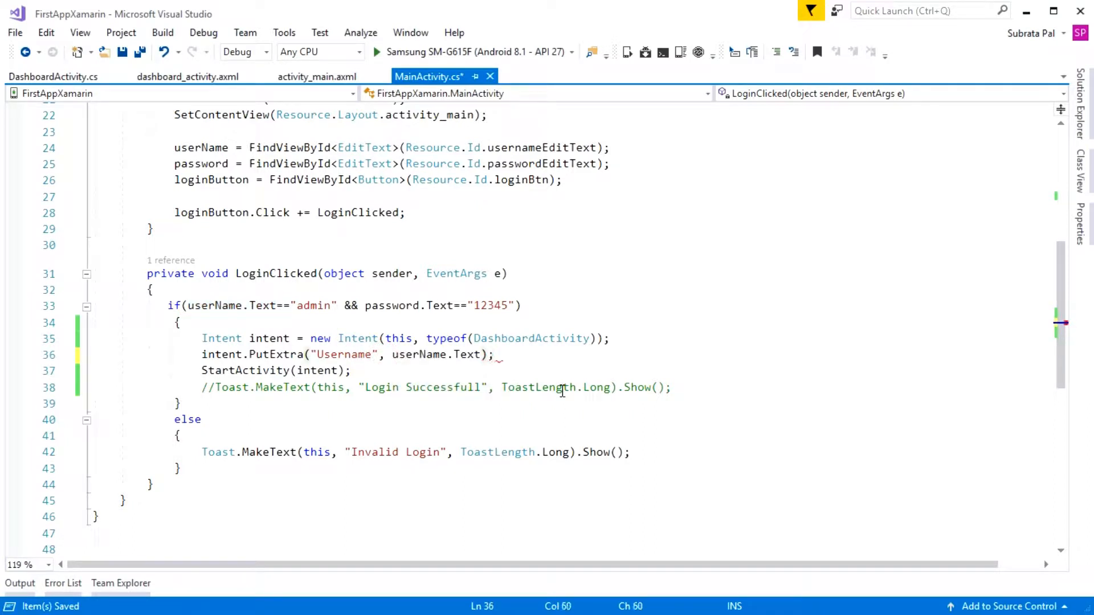
pyautogui.press('ctrl+s')
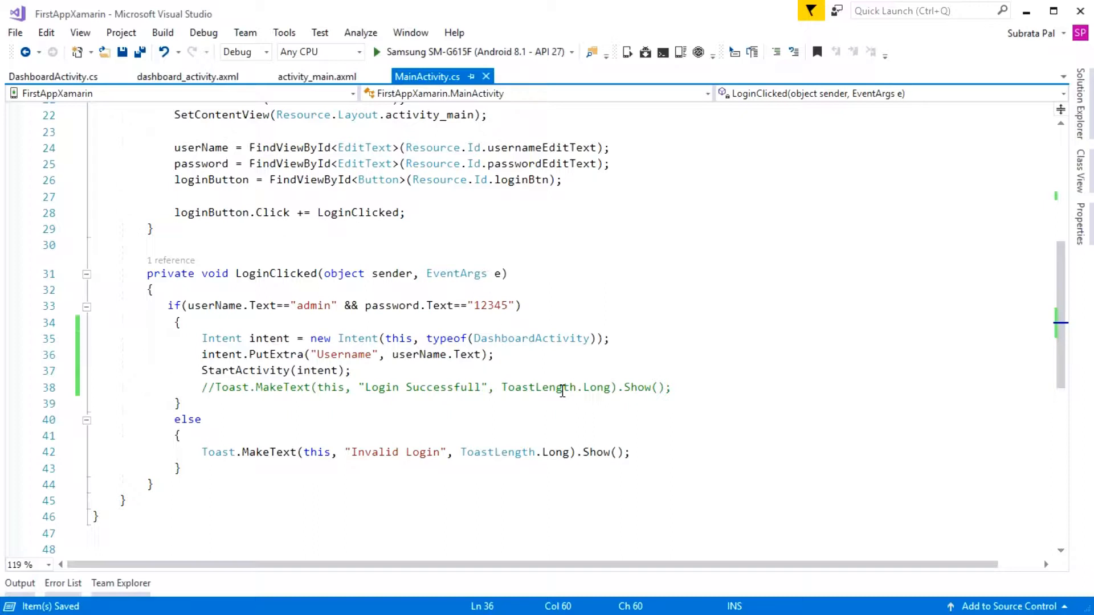
pyautogui.doubleClick(349, 354)
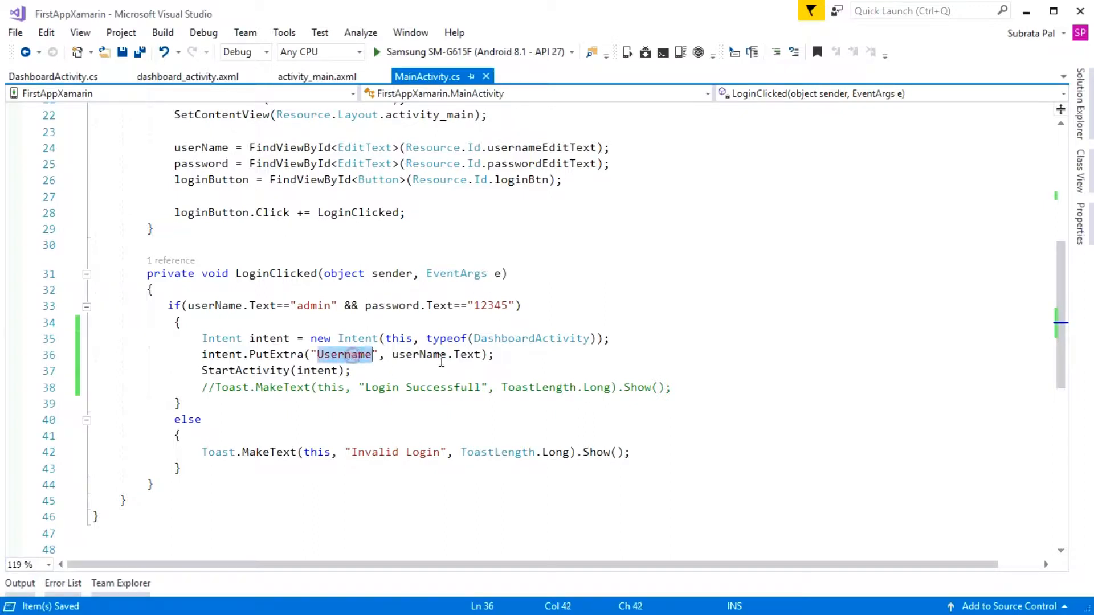
pyautogui.click(428, 355)
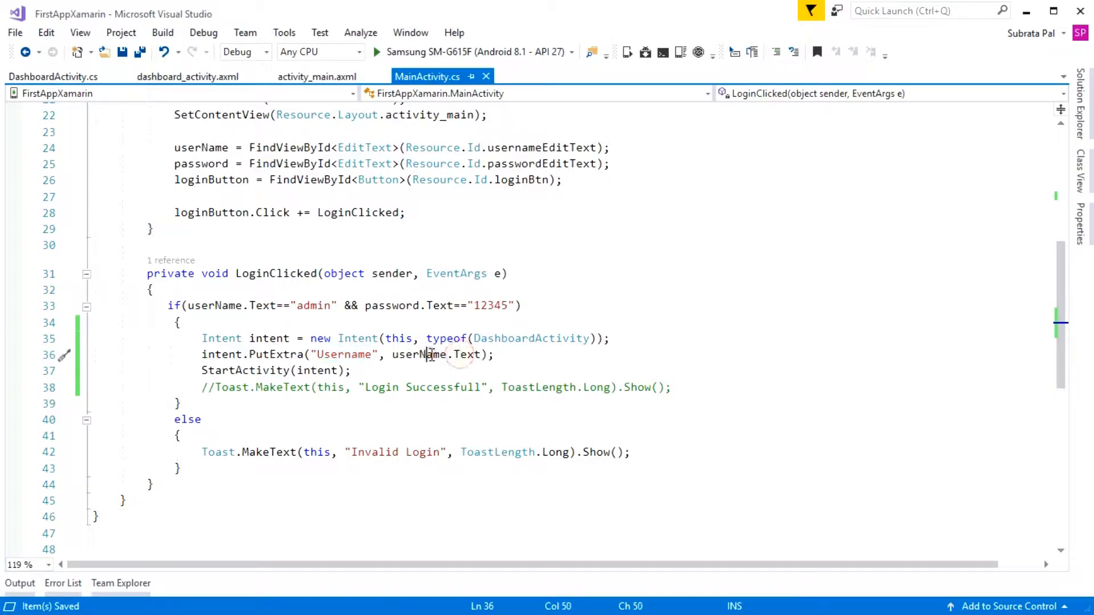
pyautogui.click(520, 359)
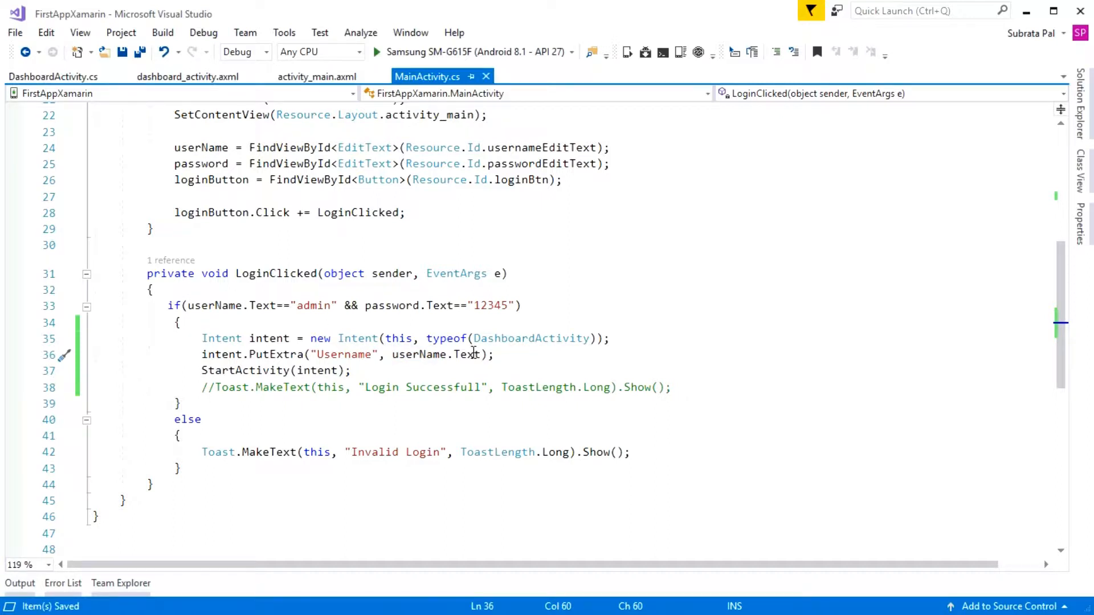
pyautogui.moveTo(481, 341)
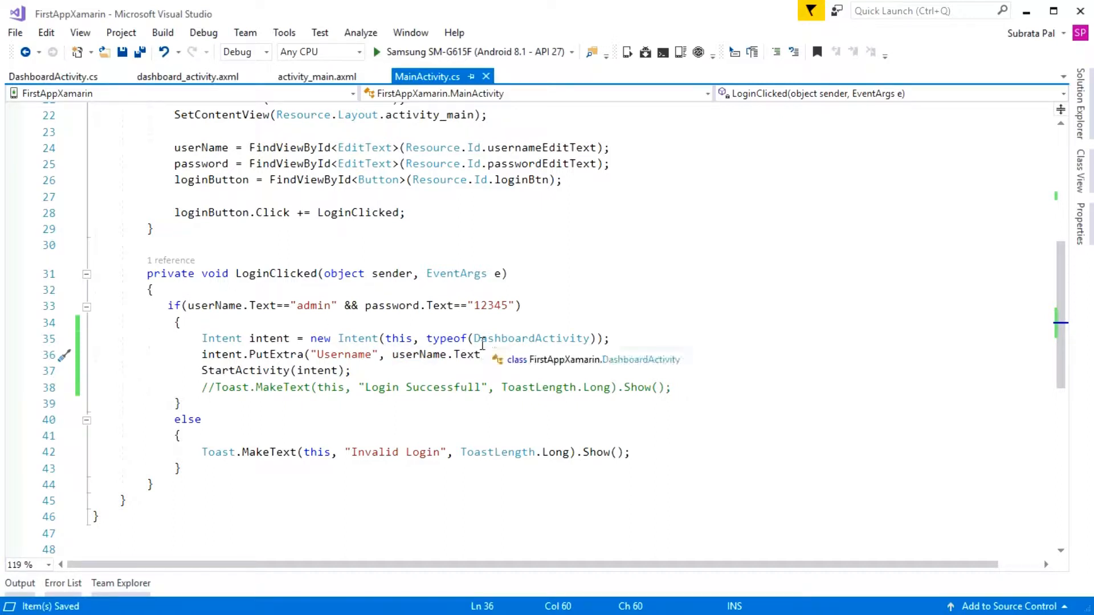
pyautogui.moveTo(445, 292)
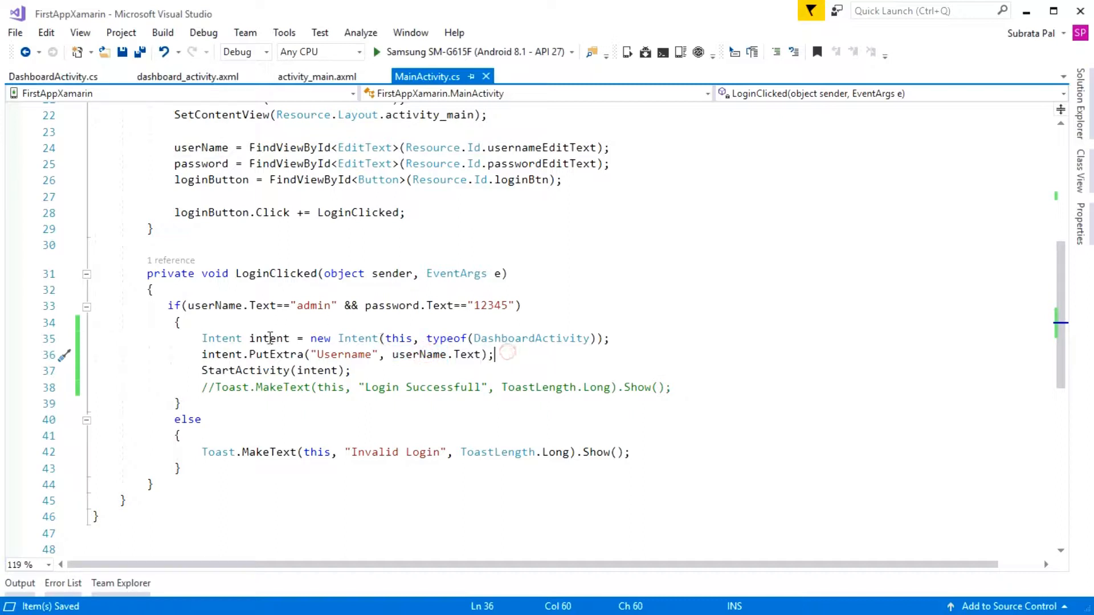
pyautogui.doubleClick(269, 337)
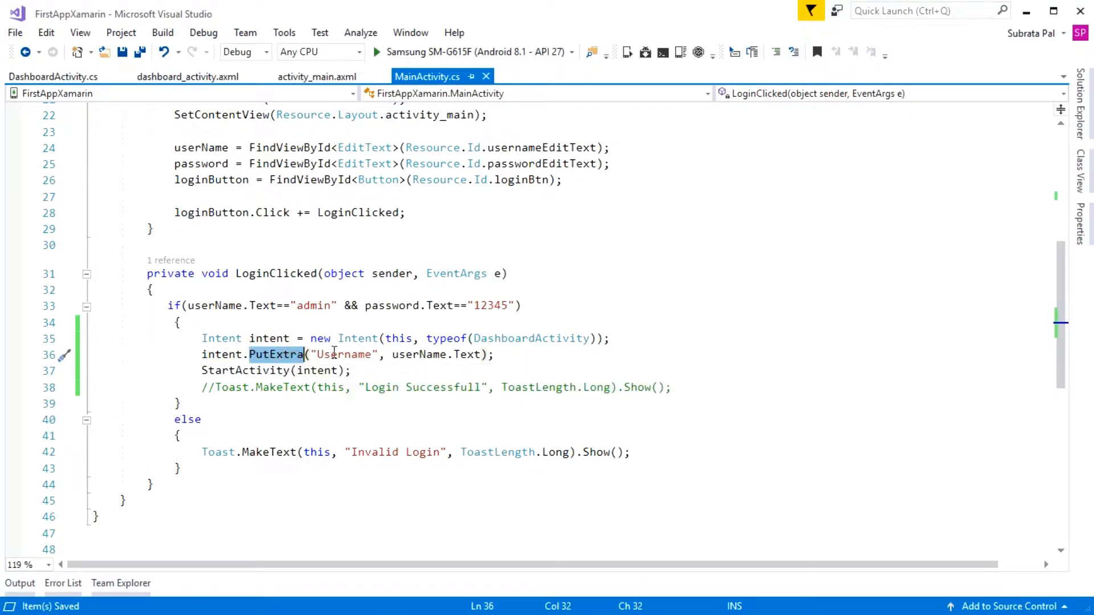
pyautogui.doubleClick(345, 355)
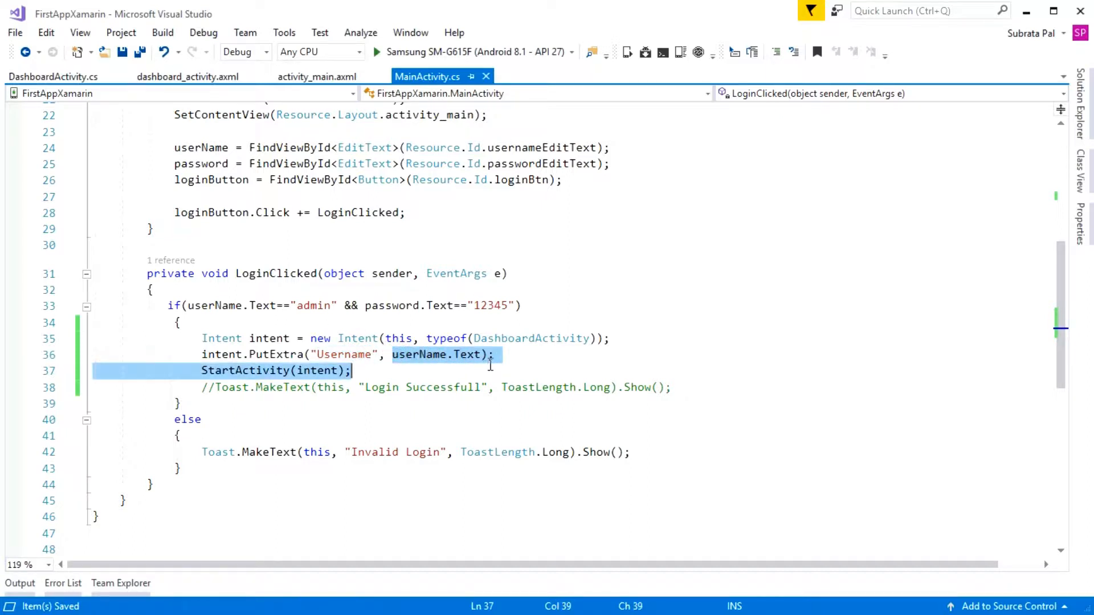
# - In DashboardActivity OnCreate, write string username = Intent.GetStringExtra() and inspect the missing-argument error
pyautogui.click(43, 76)
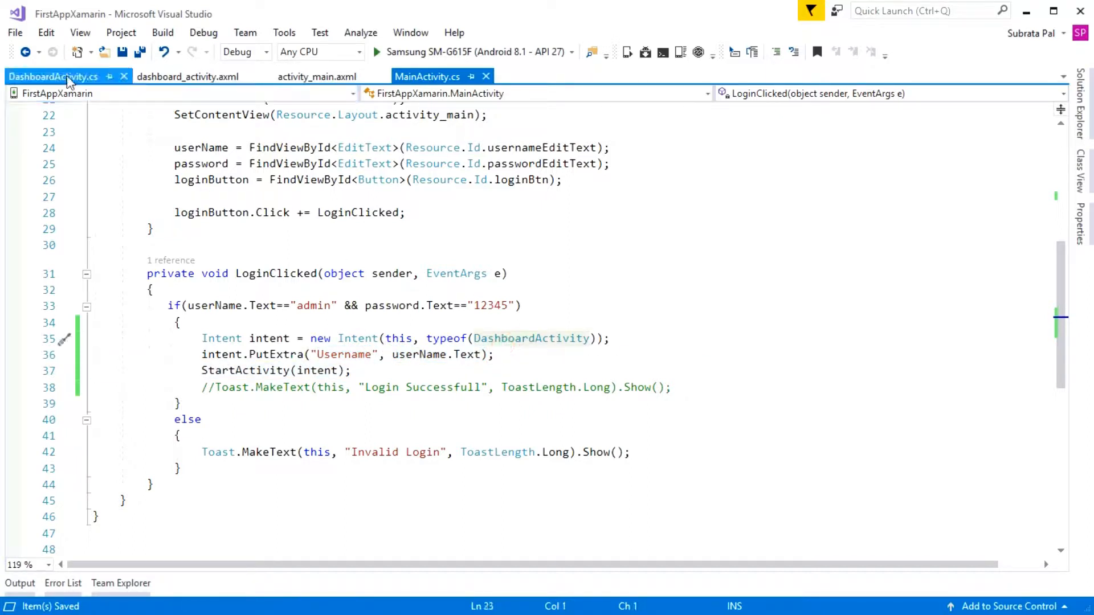
pyautogui.click(50, 77)
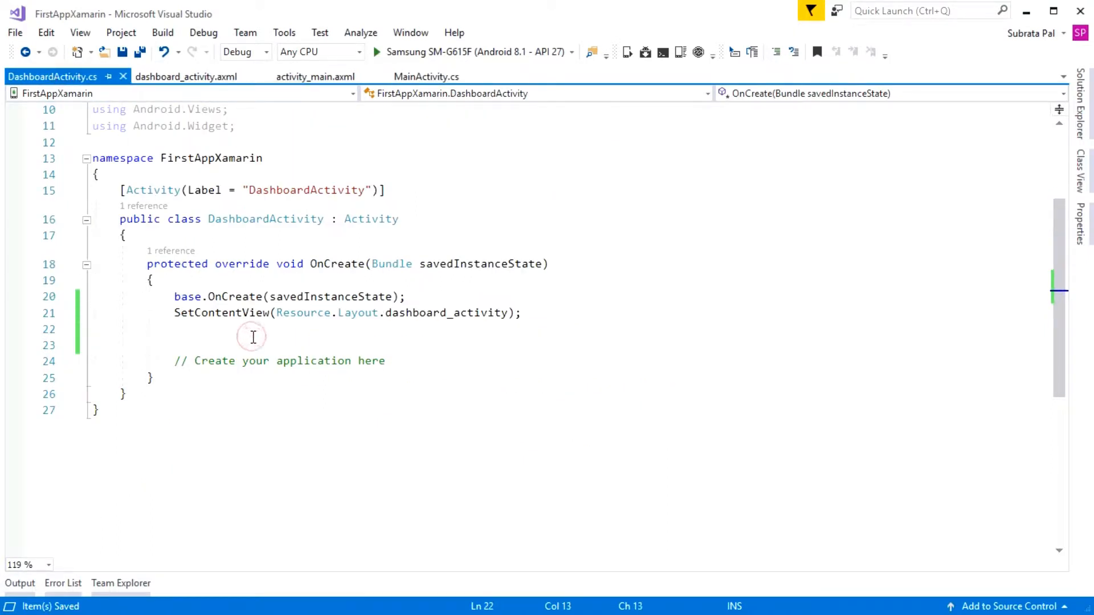
pyautogui.write('string user')
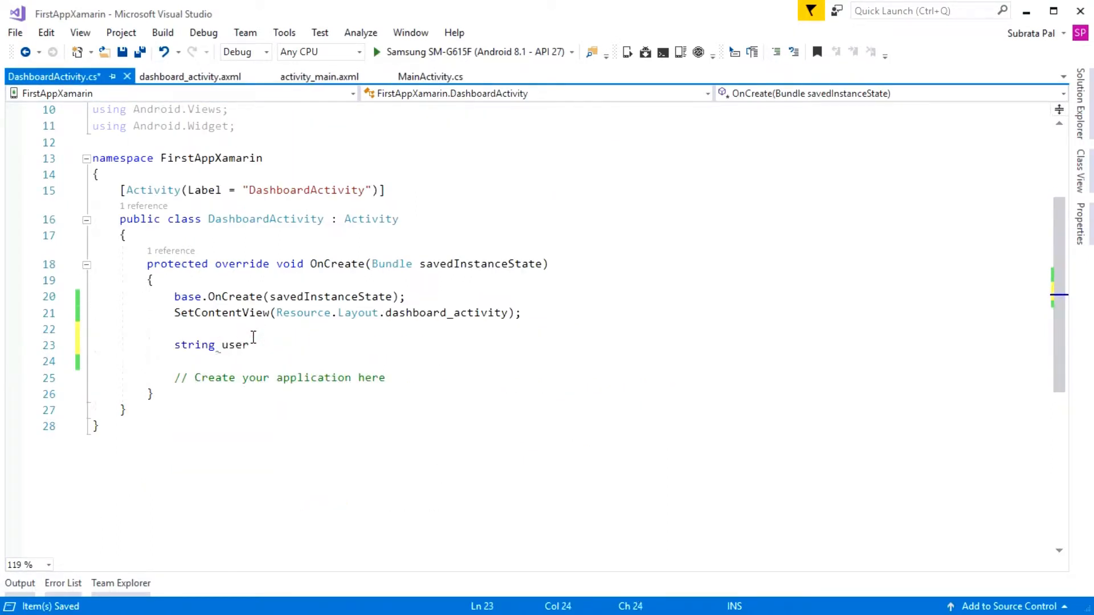
pyautogui.write('name =')
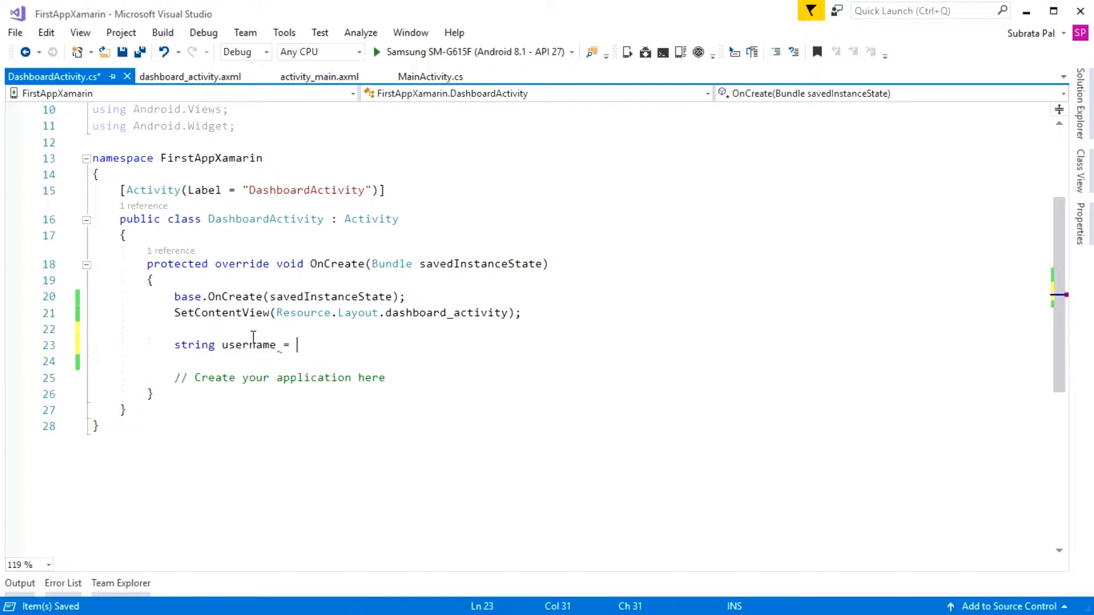
pyautogui.write('Intent')
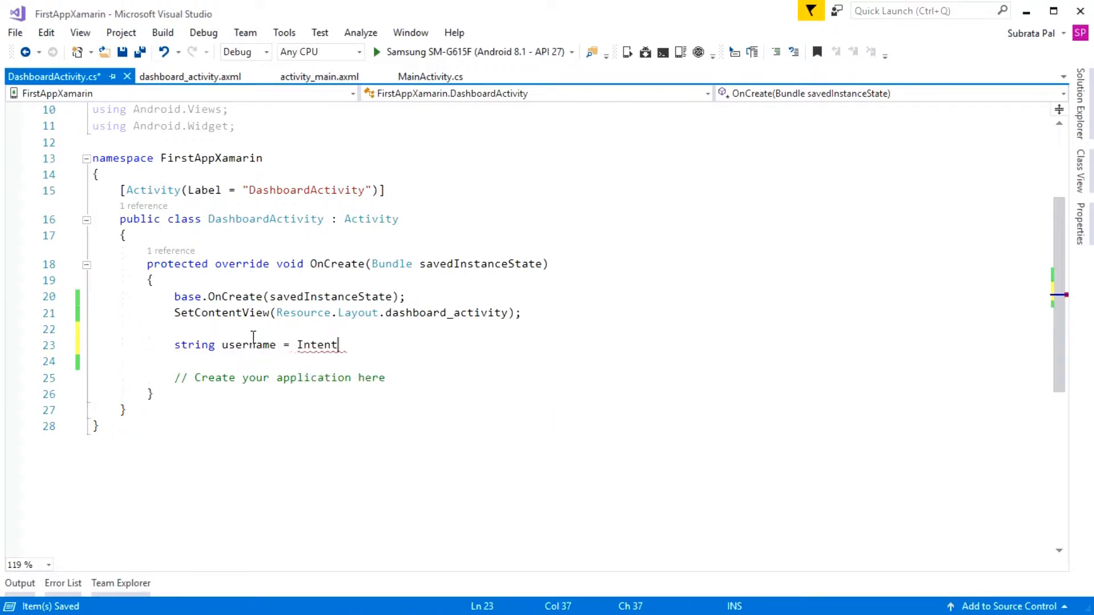
pyautogui.write('.gets')
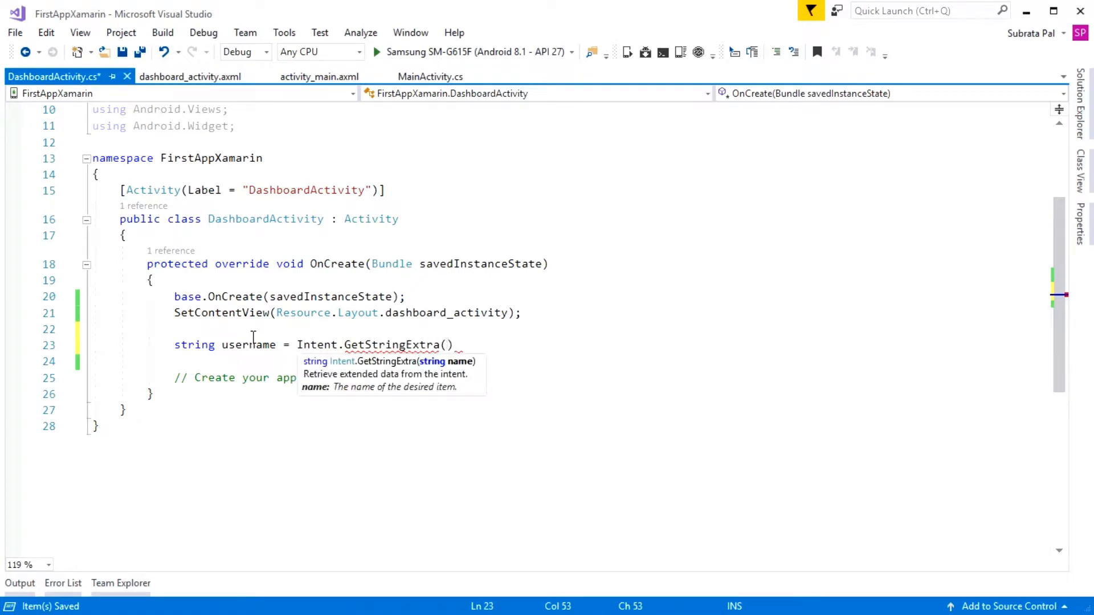
pyautogui.click(379, 344)
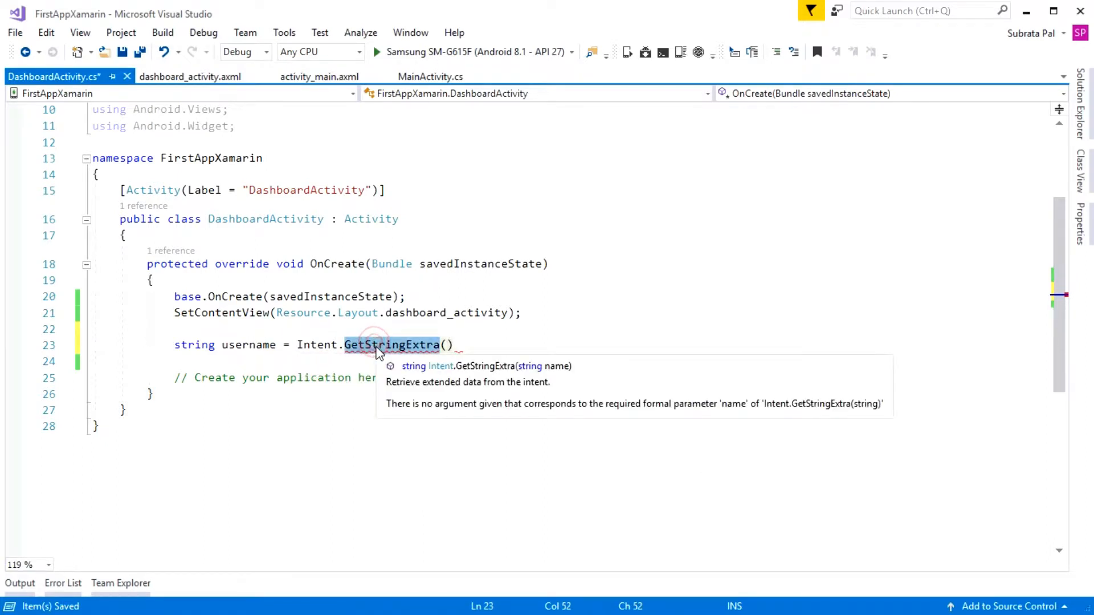
# - Check the "Username" key and userName.Text value in MainActivity's PutExtra call
pyautogui.click(430, 76)
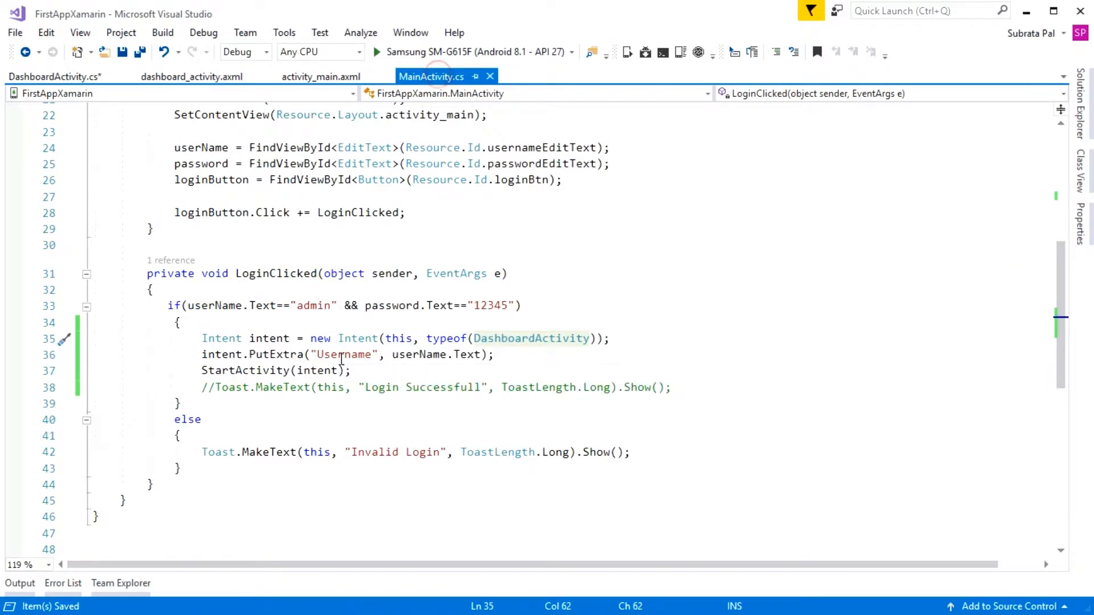
pyautogui.doubleClick(341, 355)
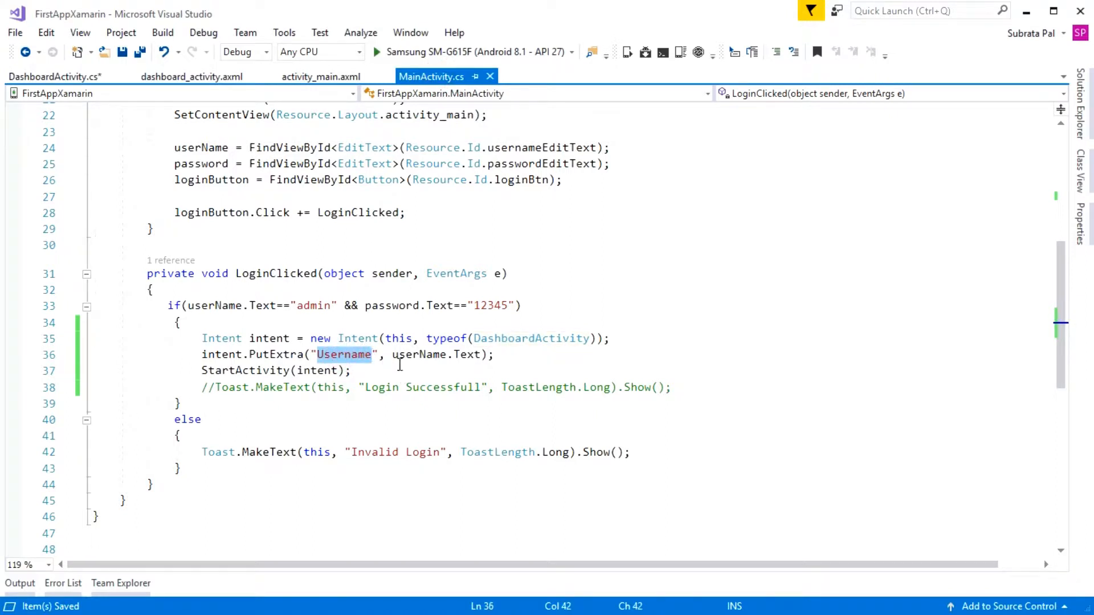
pyautogui.doubleClick(406, 354)
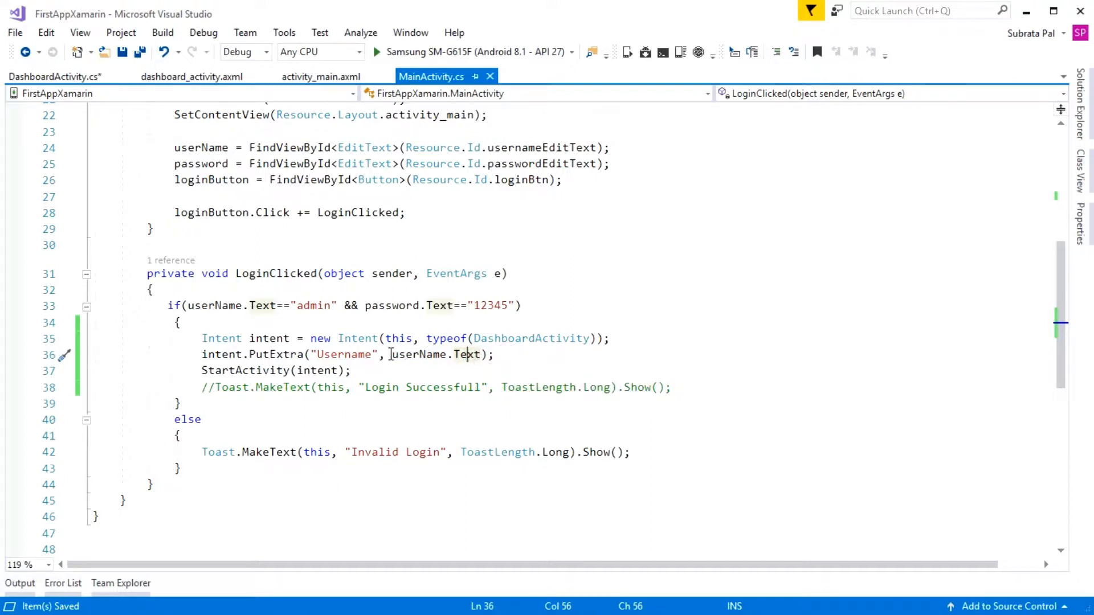
# - Retype GetStringExtra in DashboardActivity.cs, accepting the IntelliSense suggestion
pyautogui.click(51, 78)
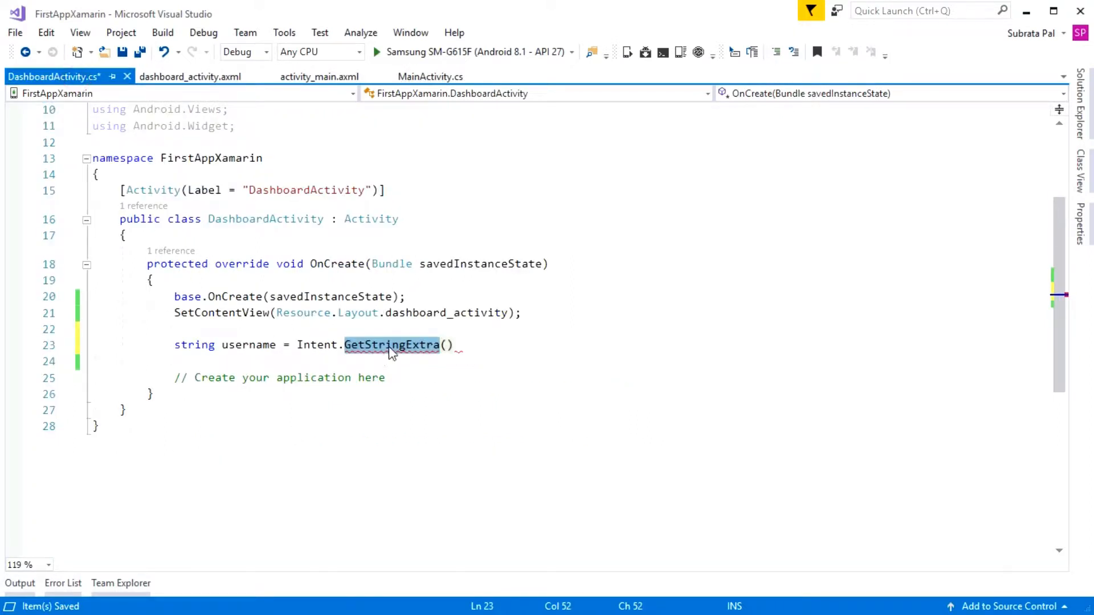
pyautogui.write('getin')
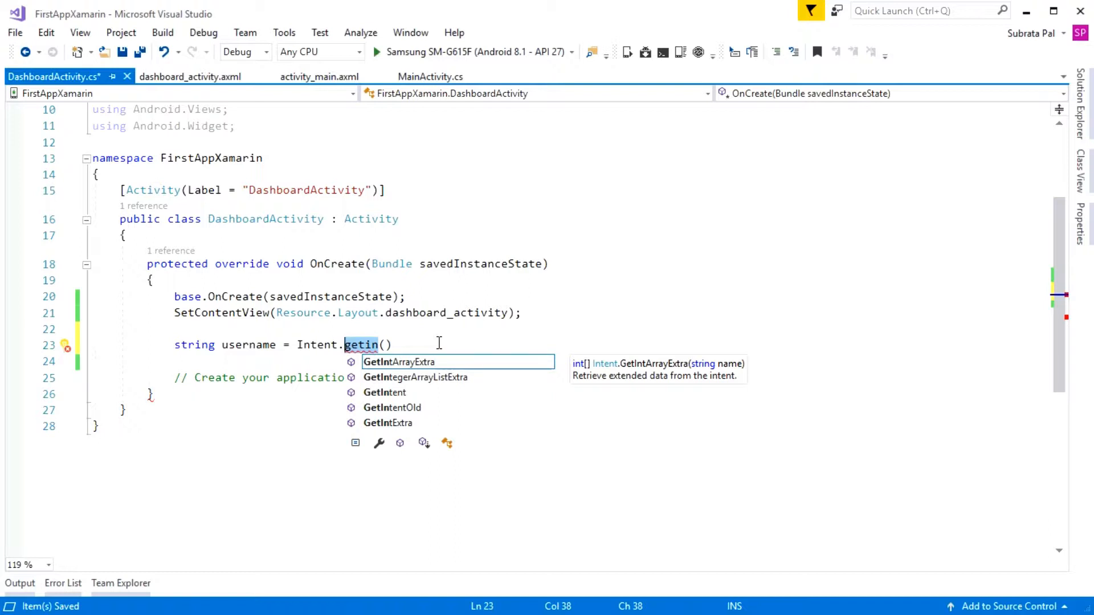
pyautogui.write('st')
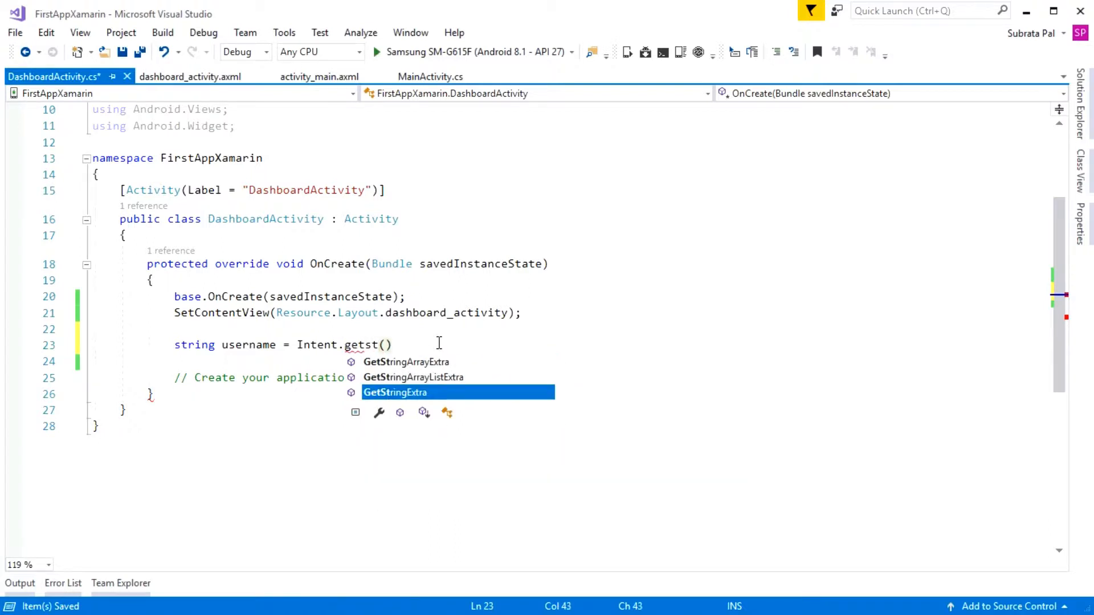
pyautogui.press('Tab')
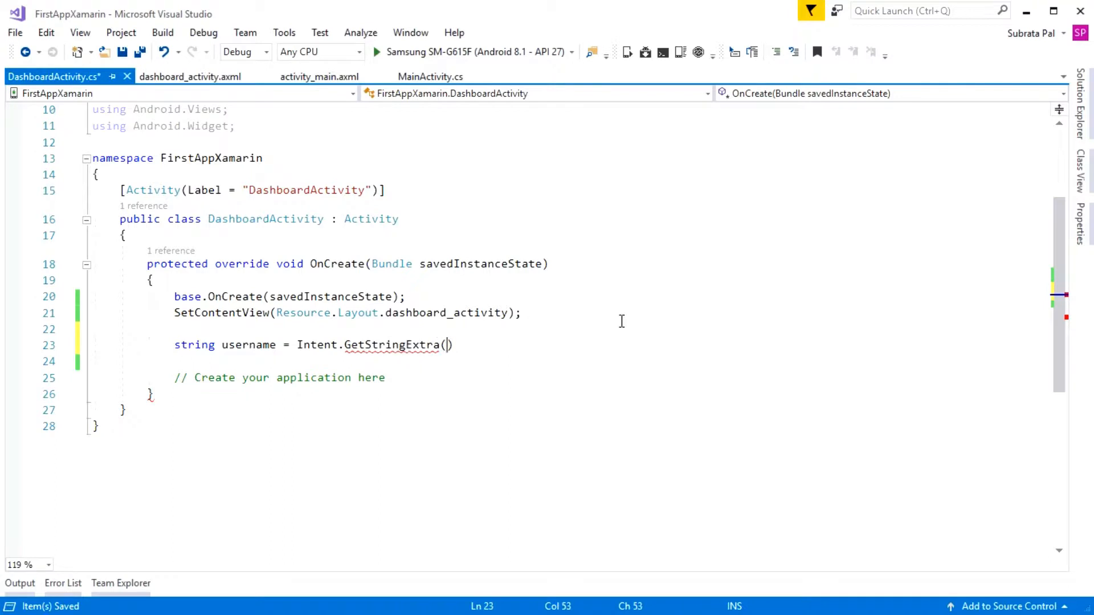
# - Add empty quotes to GetStringExtra, copy the Username key from MainActivity and return to DashboardActivity.cs
pyautogui.write('""')
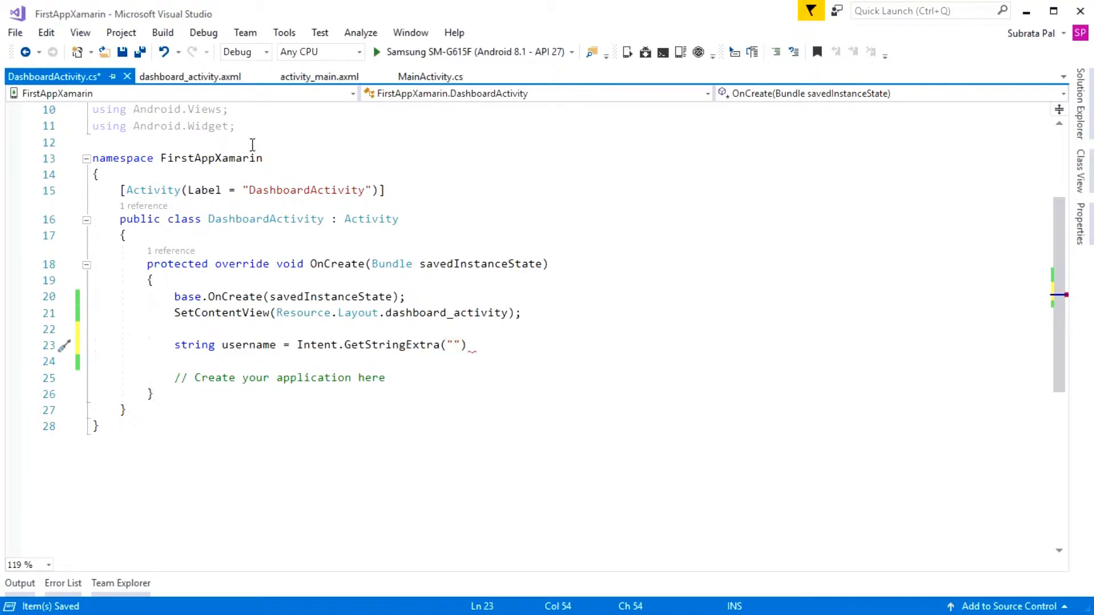
pyautogui.click(430, 76)
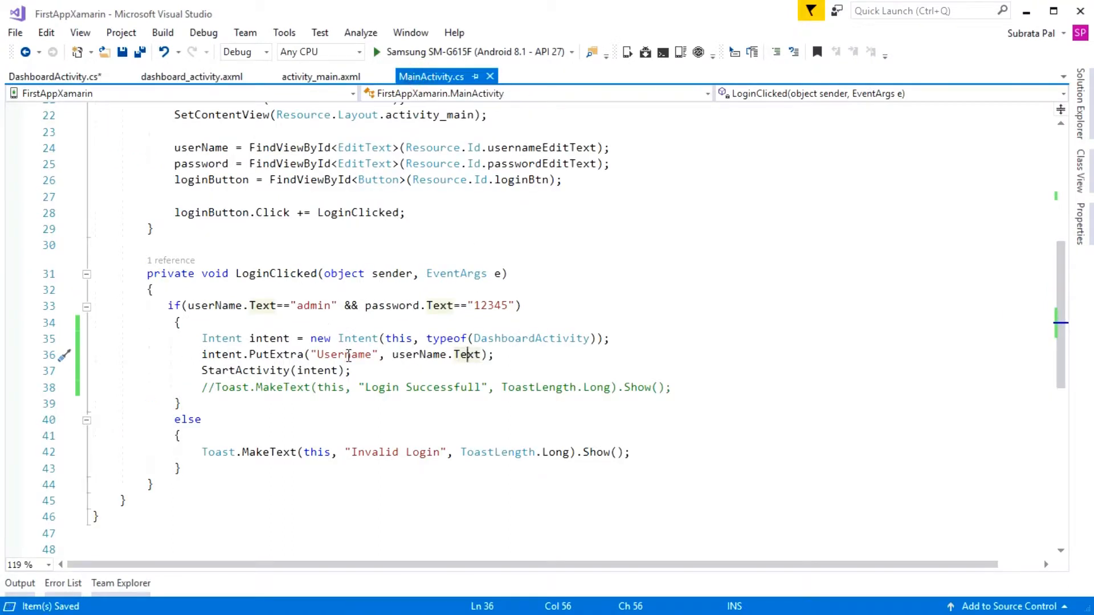
pyautogui.doubleClick(346, 354)
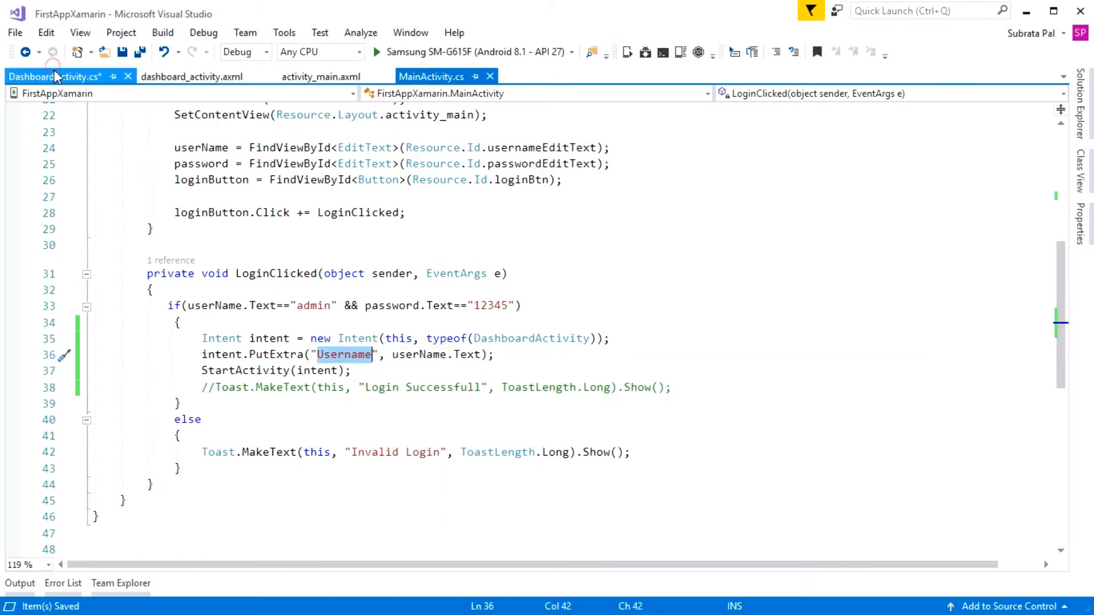
pyautogui.click(57, 78)
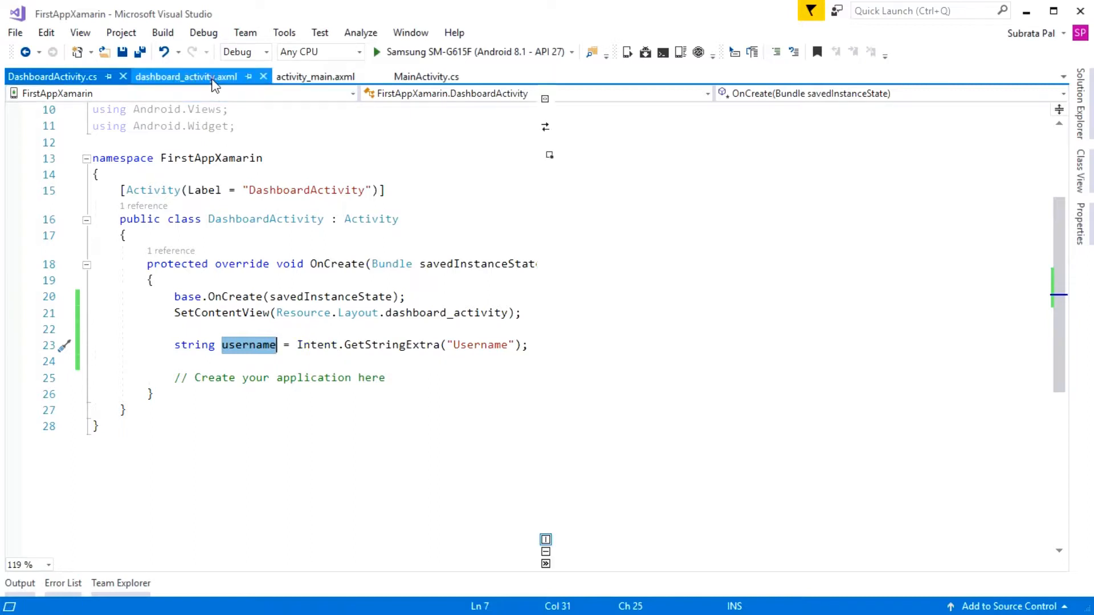
# - View dashboard_activity.axml and check the Welcome TextView's id textView1
pyautogui.click(187, 77)
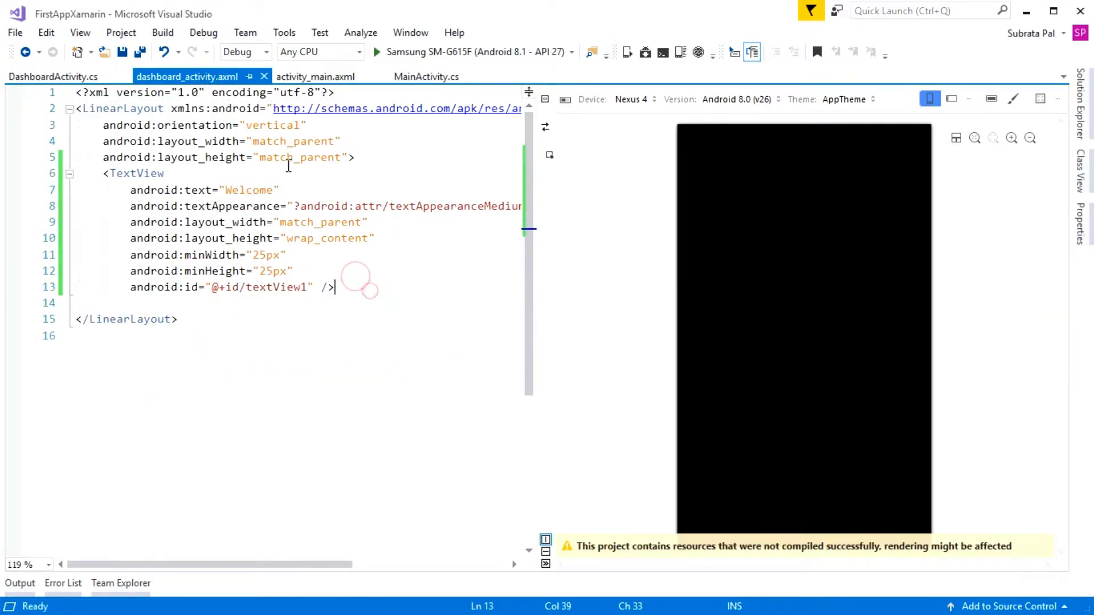
pyautogui.click(268, 287)
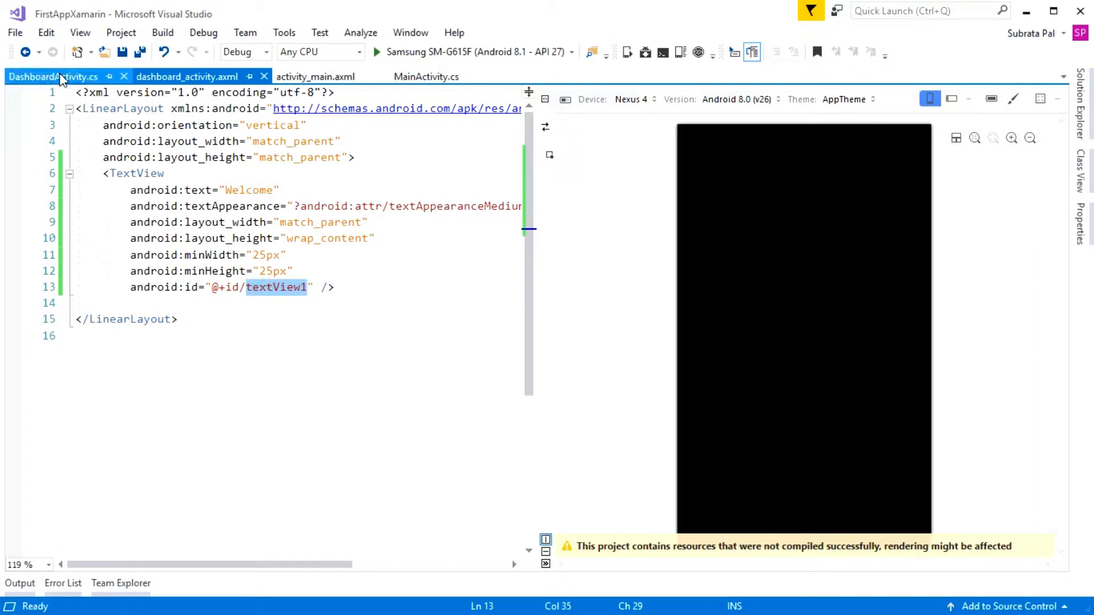
# - Declare a TextView usernameView field in DashboardActivity.cs, glancing at the layout file
pyautogui.click(52, 77)
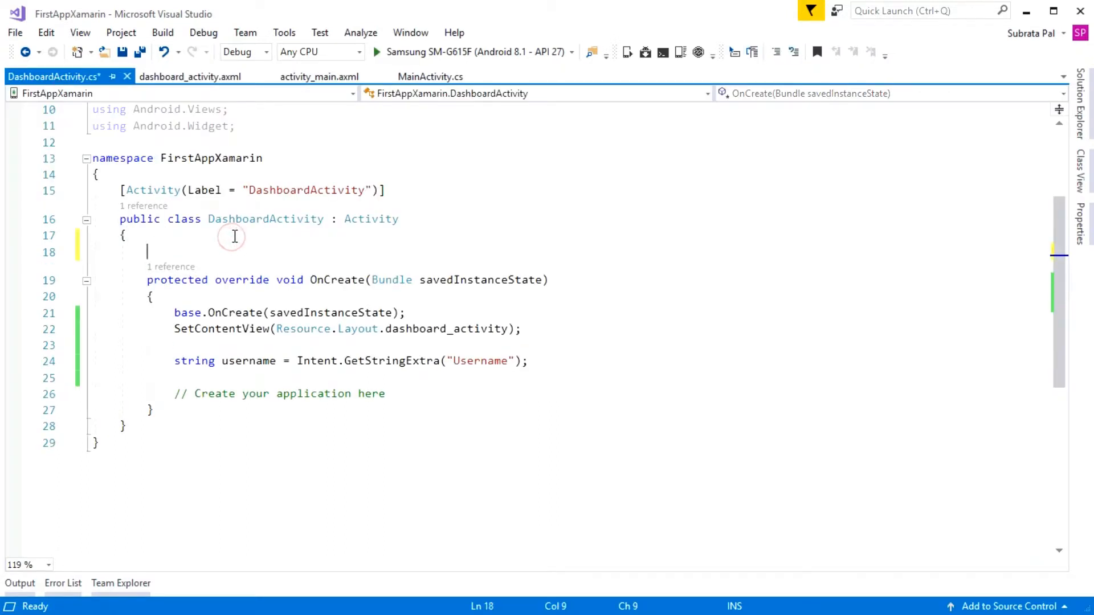
pyautogui.write('Text')
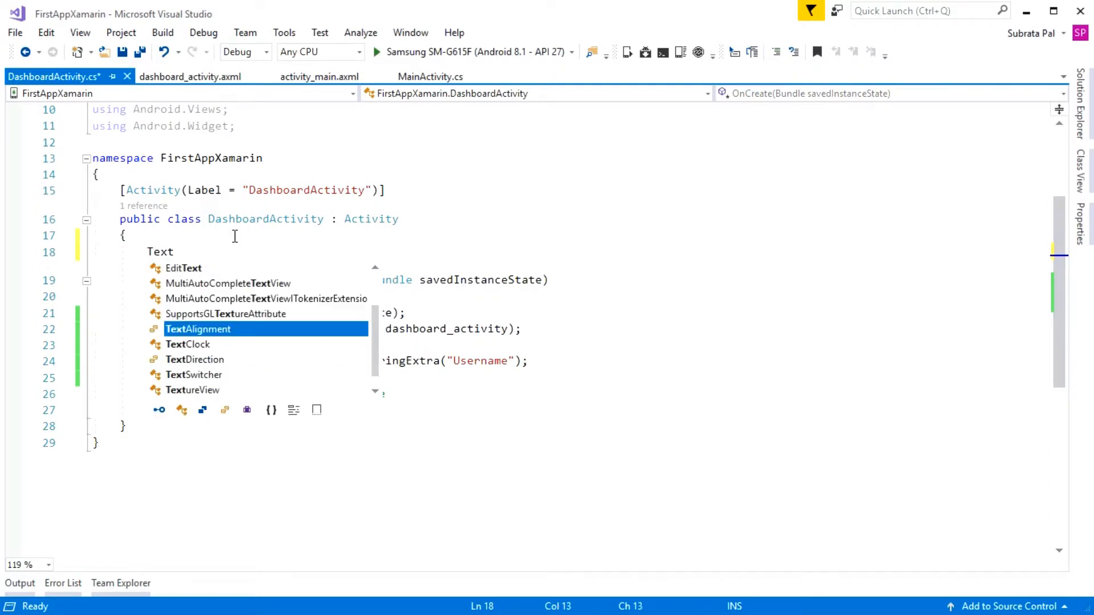
pyautogui.write('View us')
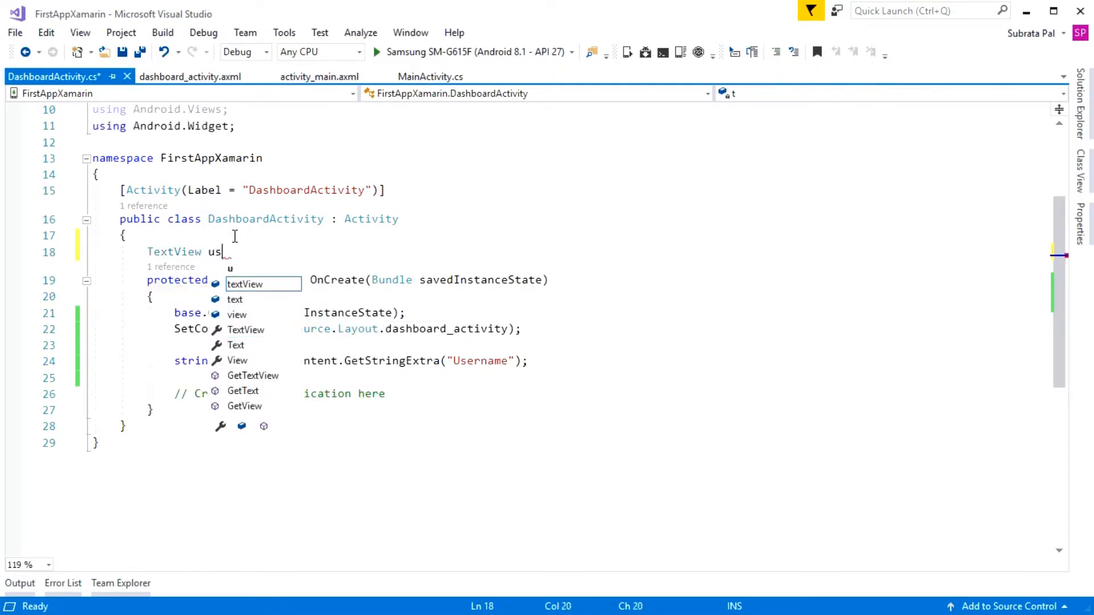
pyautogui.write('ernameView;')
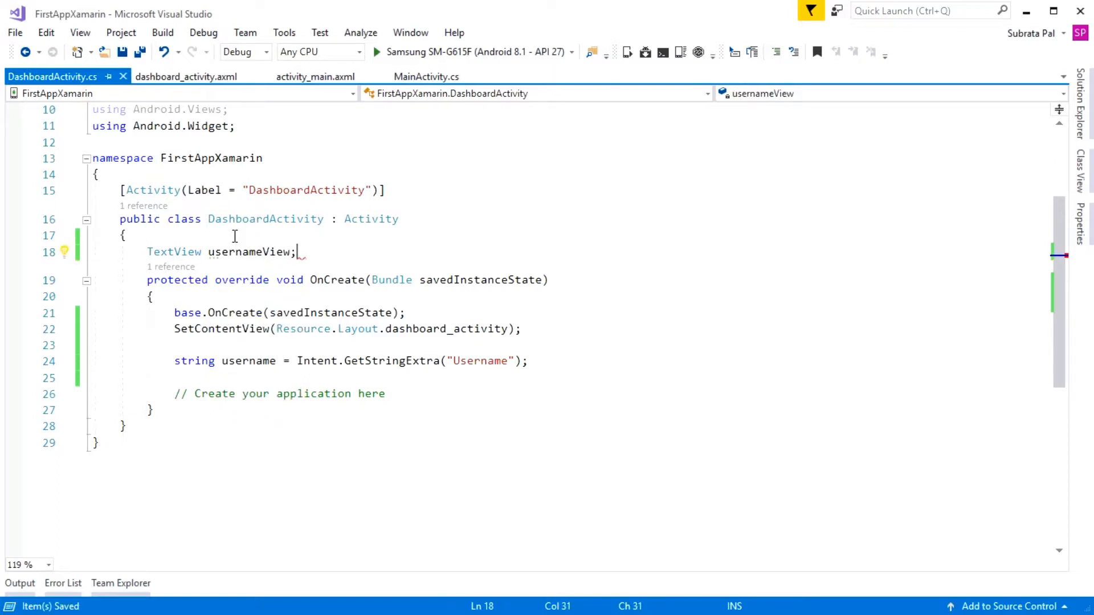
pyautogui.doubleClick(247, 360)
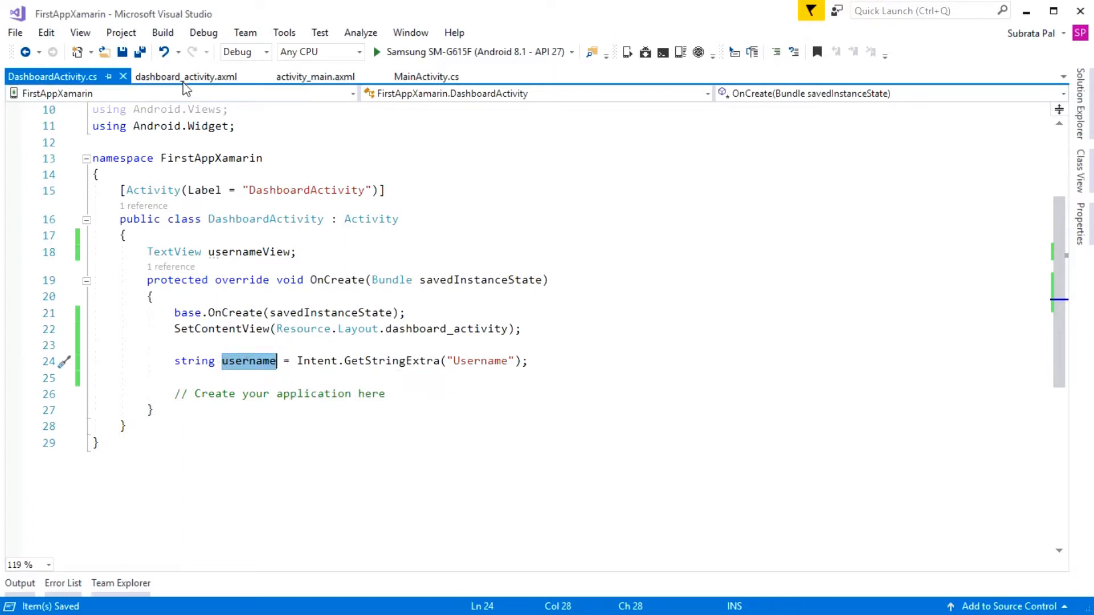
pyautogui.click(185, 77)
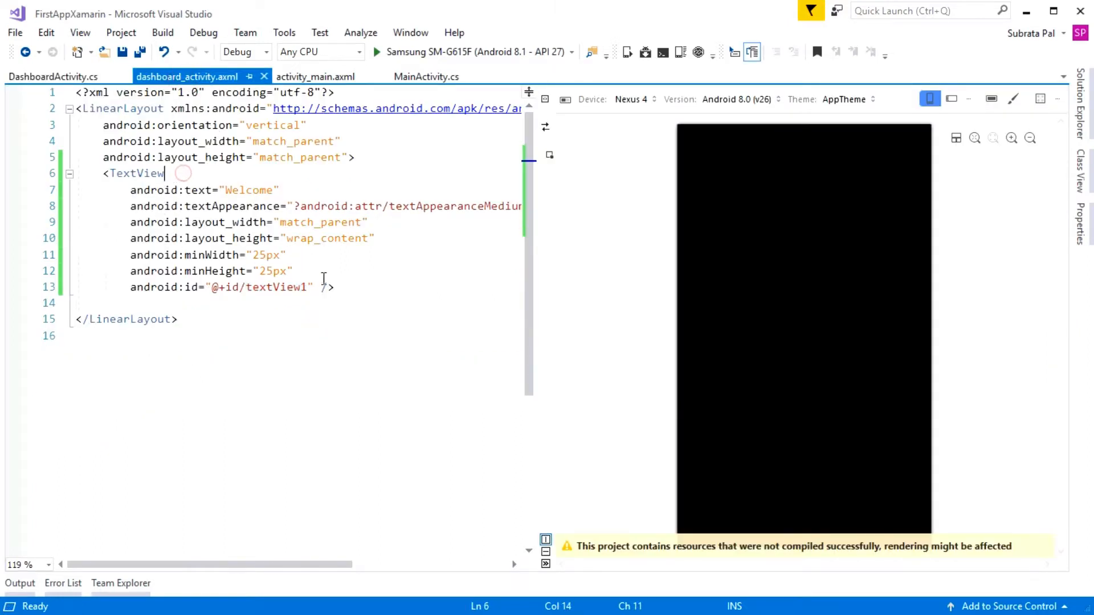
pyautogui.click(51, 77)
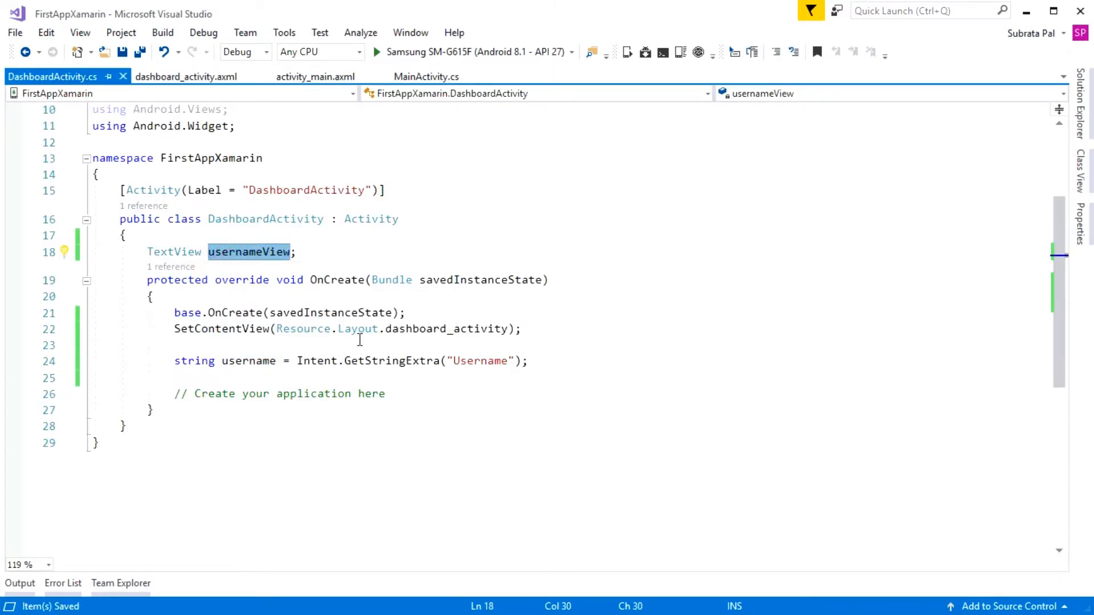
# - Begin usernameView = FindViewById<TextView>(Resource.Id. after SetContentView in OnCreate
pyautogui.press('Enter')
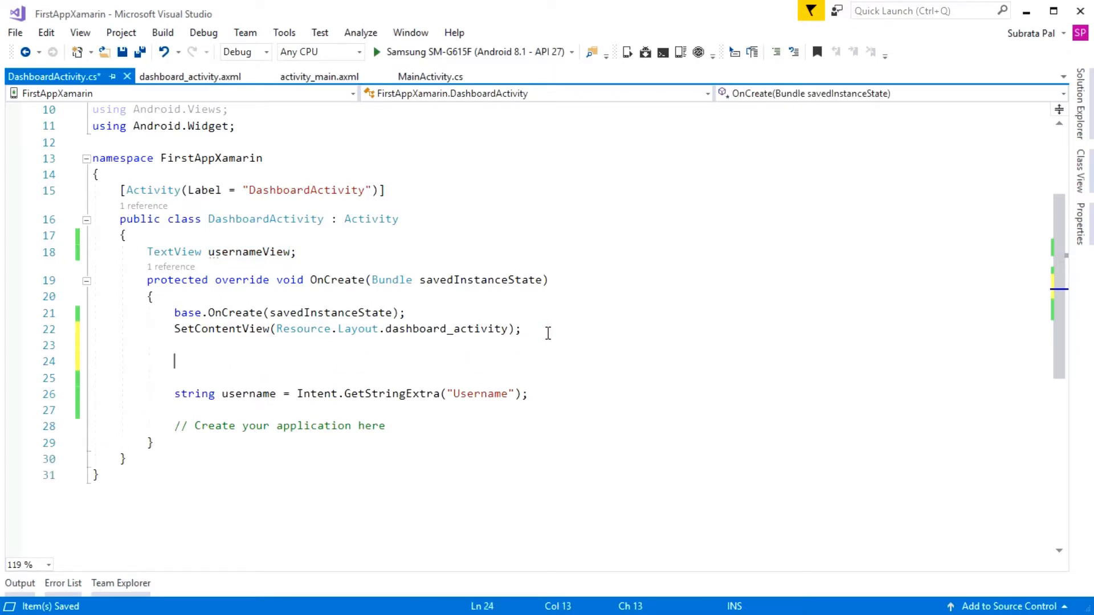
pyautogui.write('usernameView =')
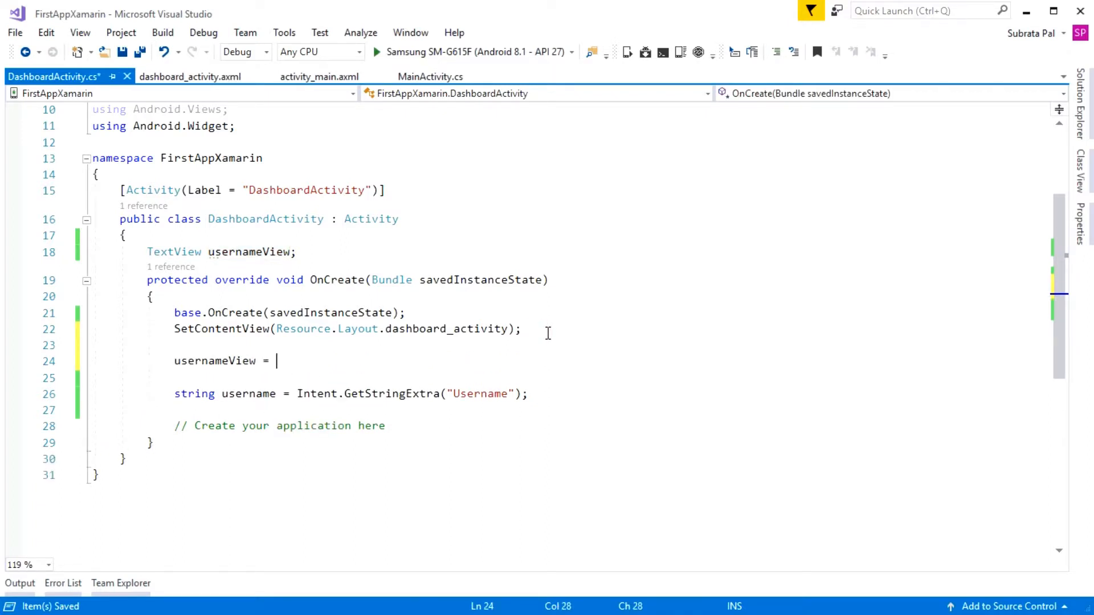
pyautogui.write('FindViewById')
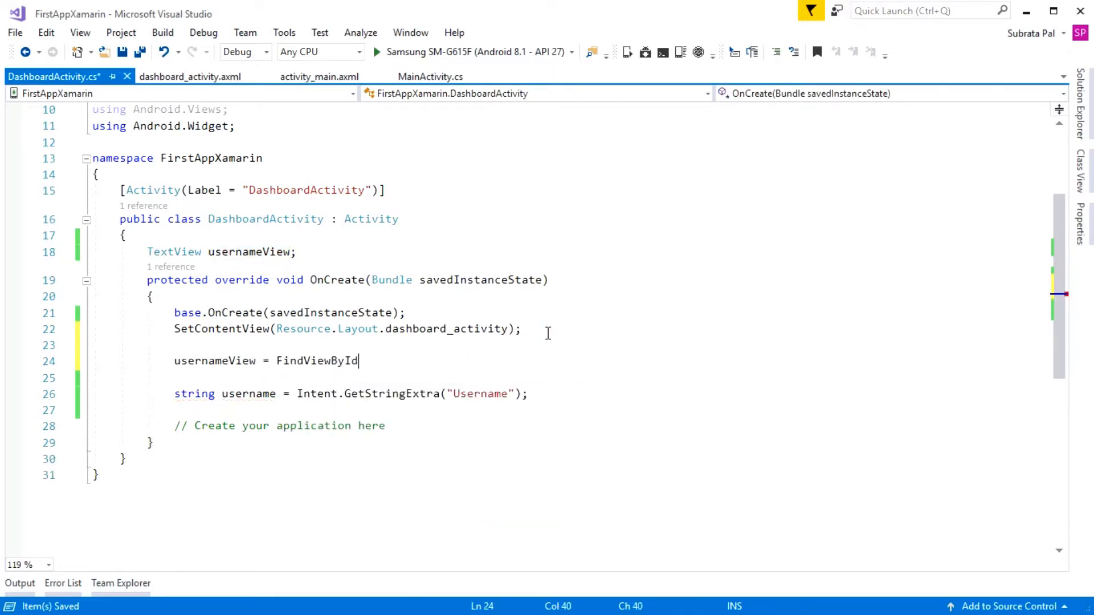
pyautogui.write('<T>')
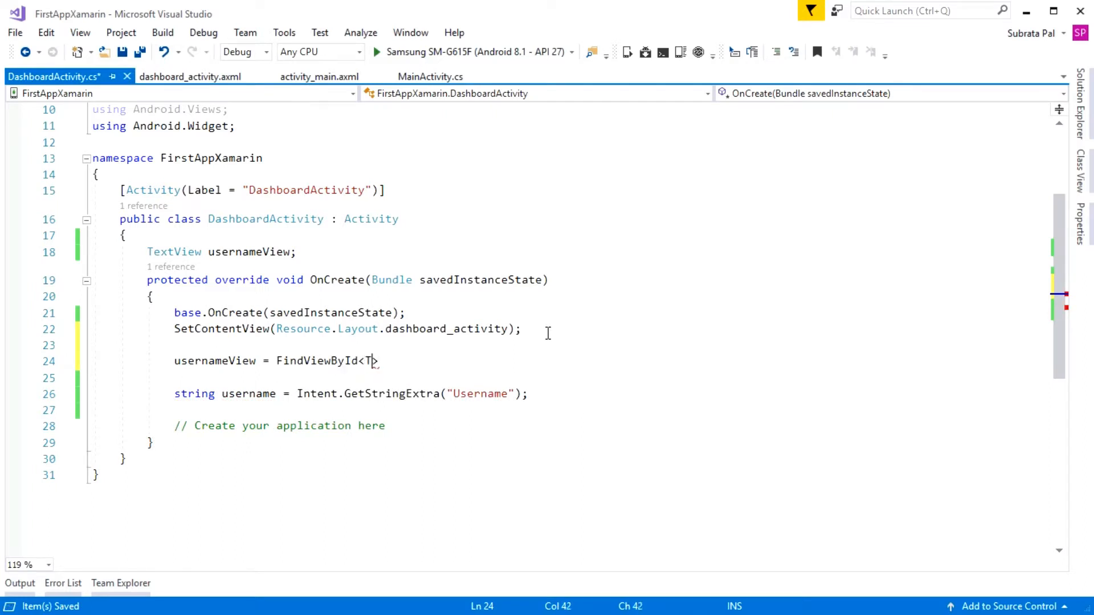
pyautogui.write('extView>')
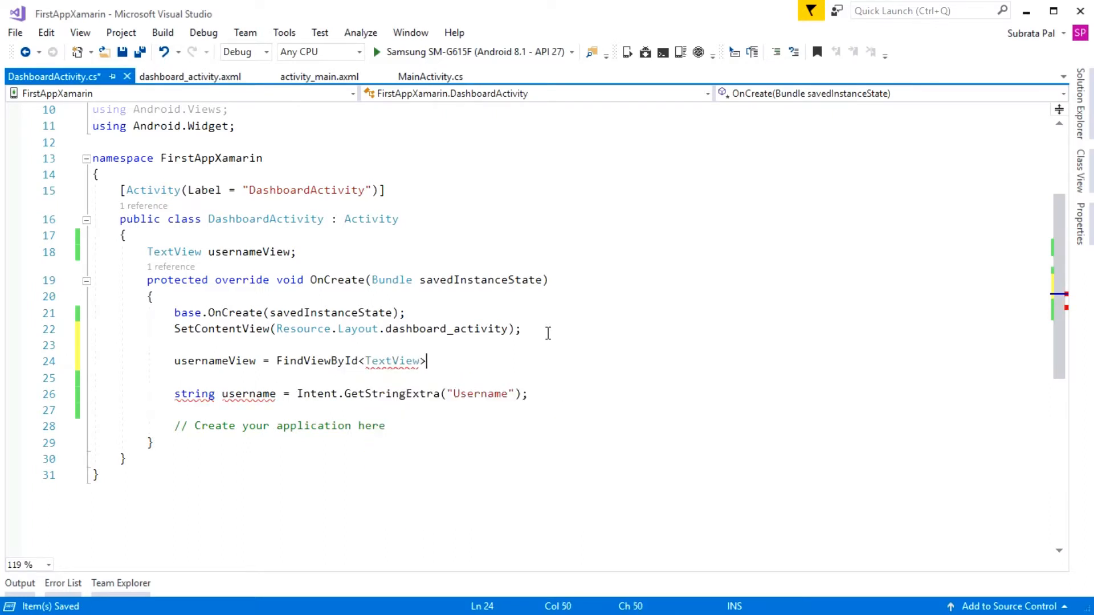
pyautogui.write('(res')
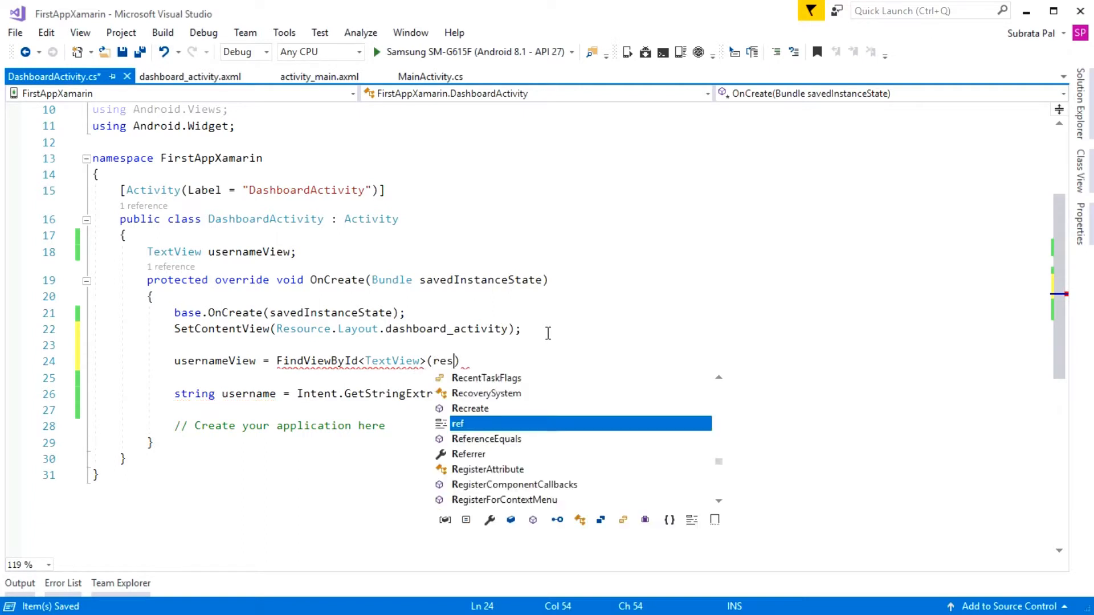
pyautogui.write('Resource.i')
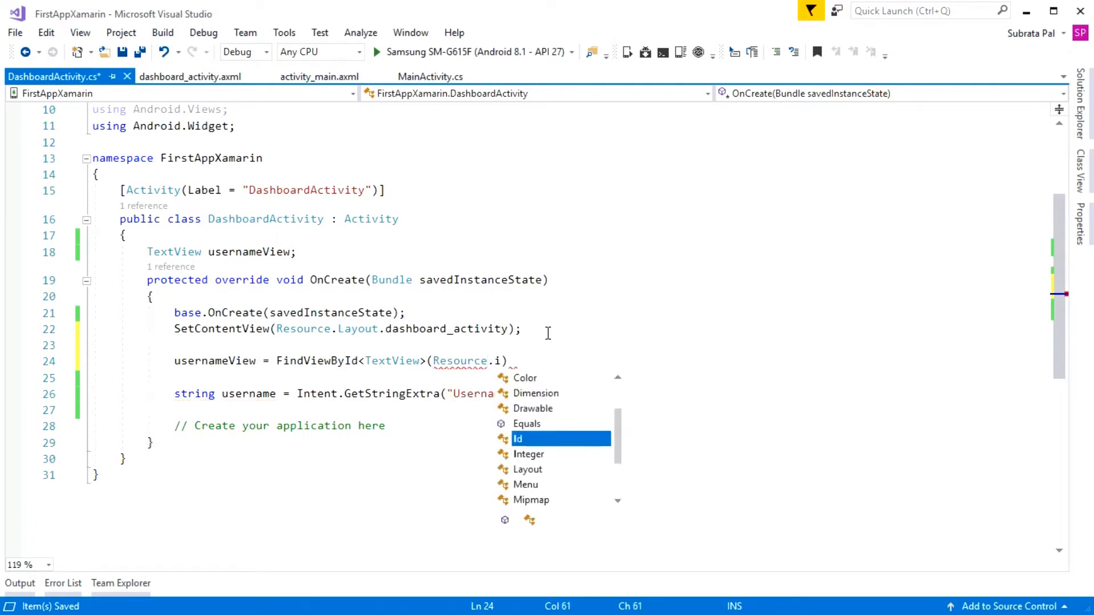
# - Copy textView1 from dashboard_activity.axml, complete the FindViewById call and save
pyautogui.click(190, 76)
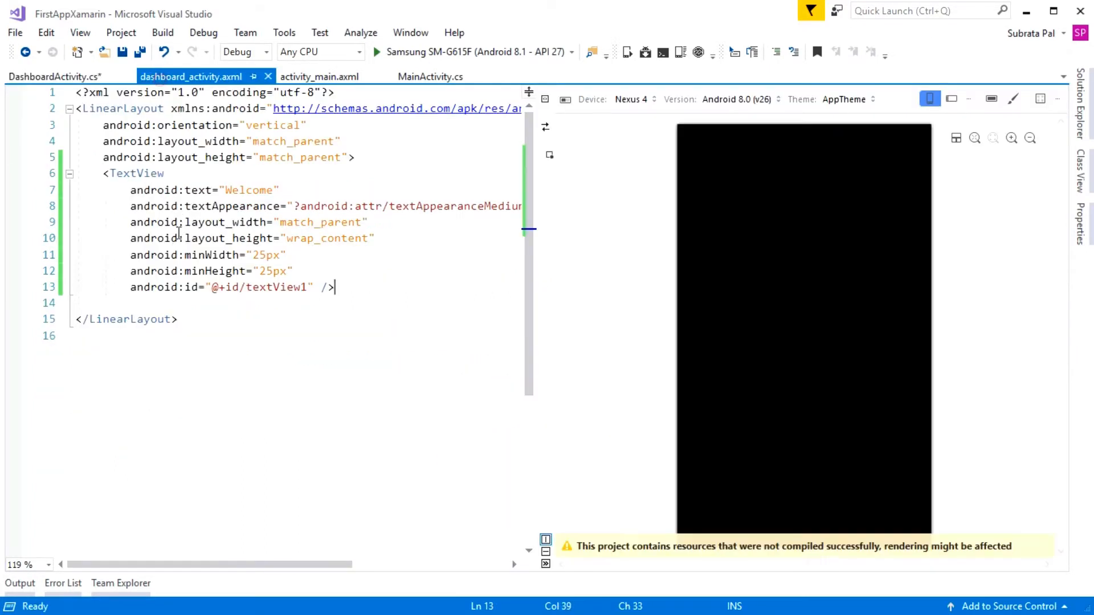
pyautogui.doubleClick(276, 287)
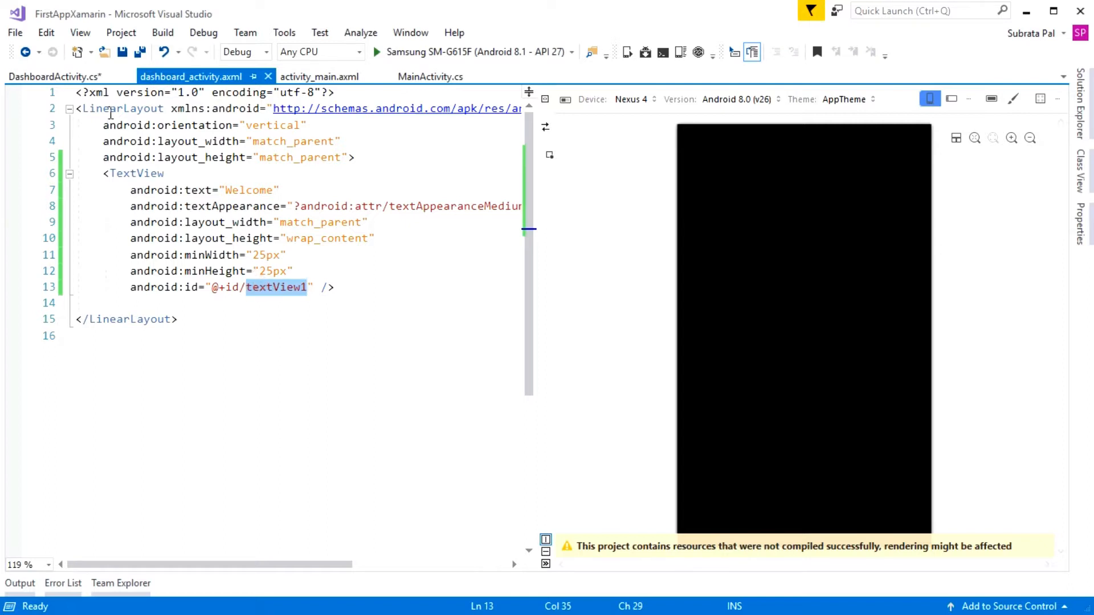
pyautogui.click(50, 77)
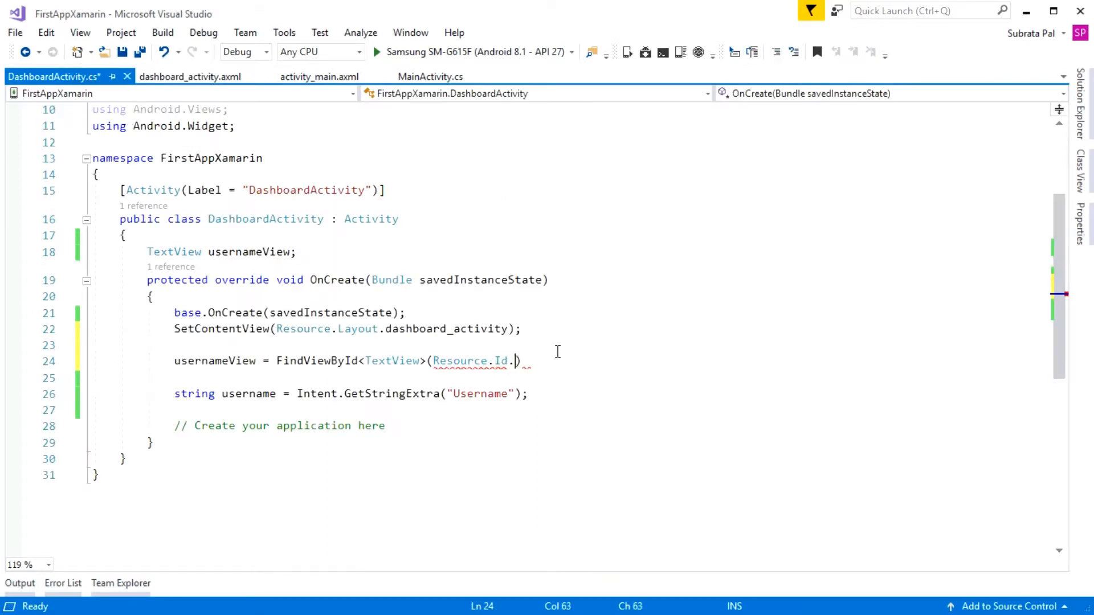
pyautogui.write('textView1);')
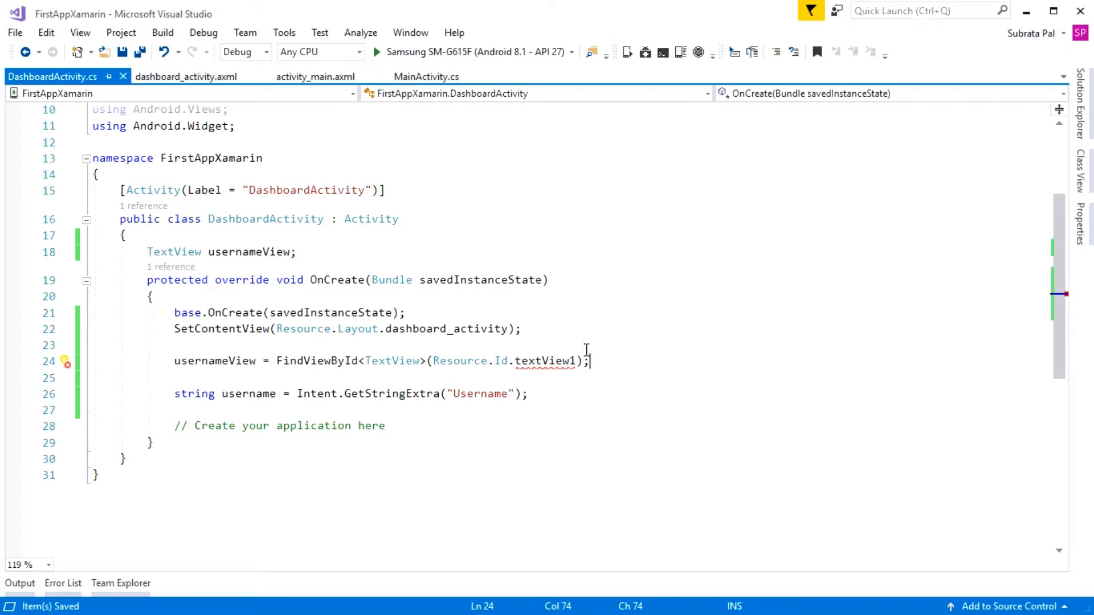
pyautogui.moveTo(590, 349)
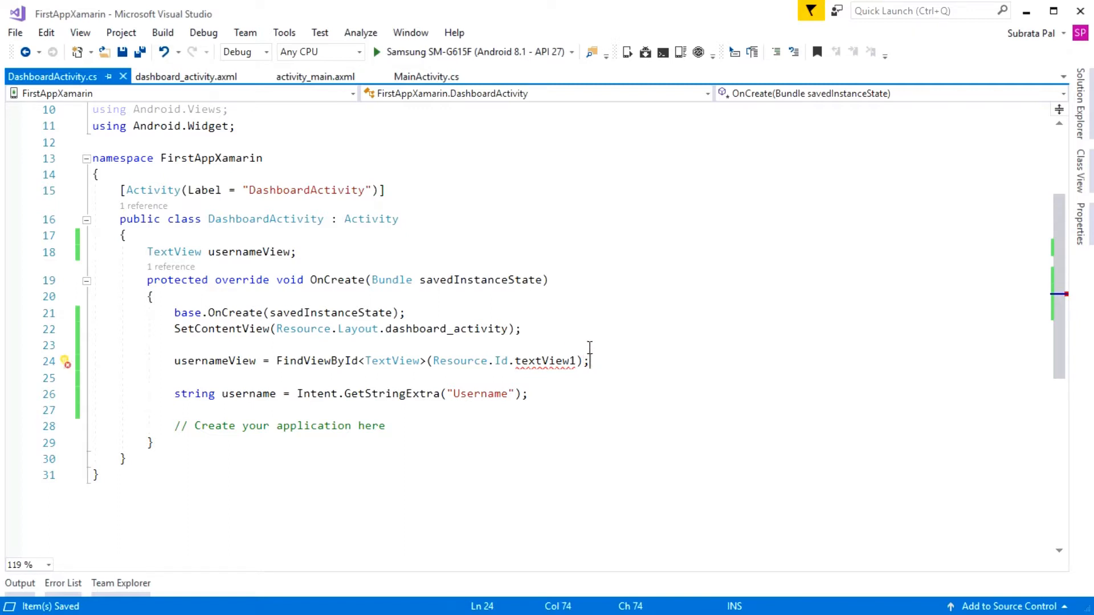
pyautogui.click(224, 361)
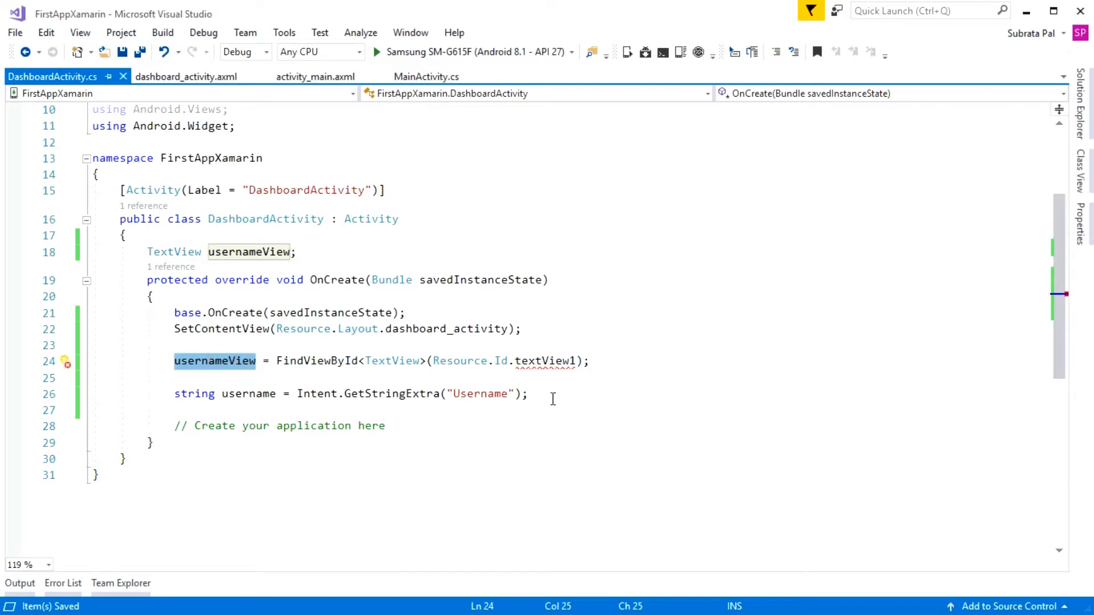
# - Set usernameView.Text = $"Welcome,{username}" in OnCreate and save DashboardActivity.cs
pyautogui.write('usernameView.')
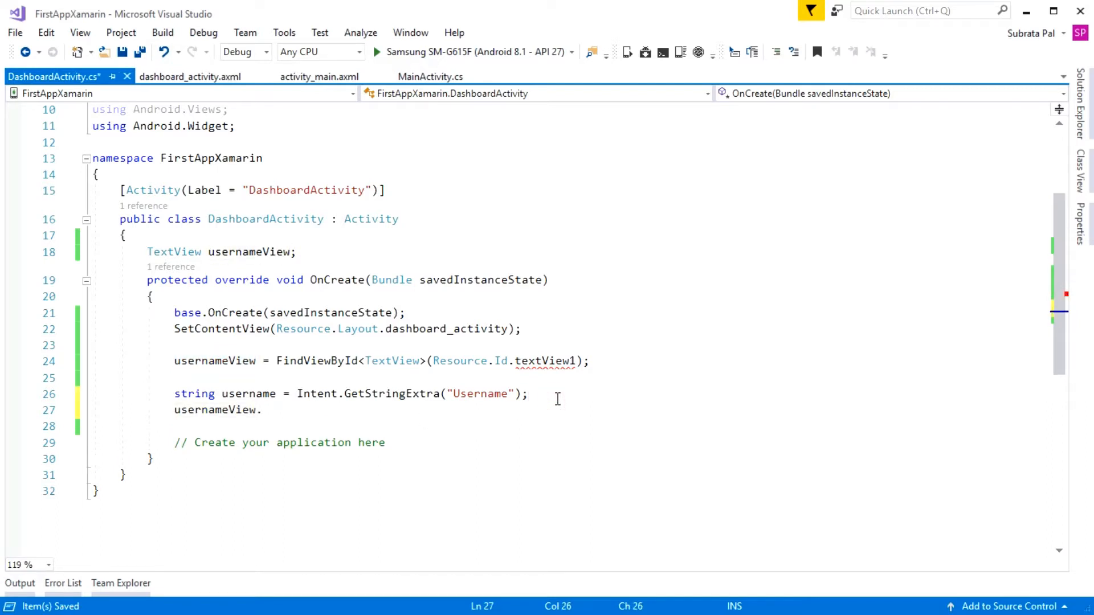
pyautogui.write('tet')
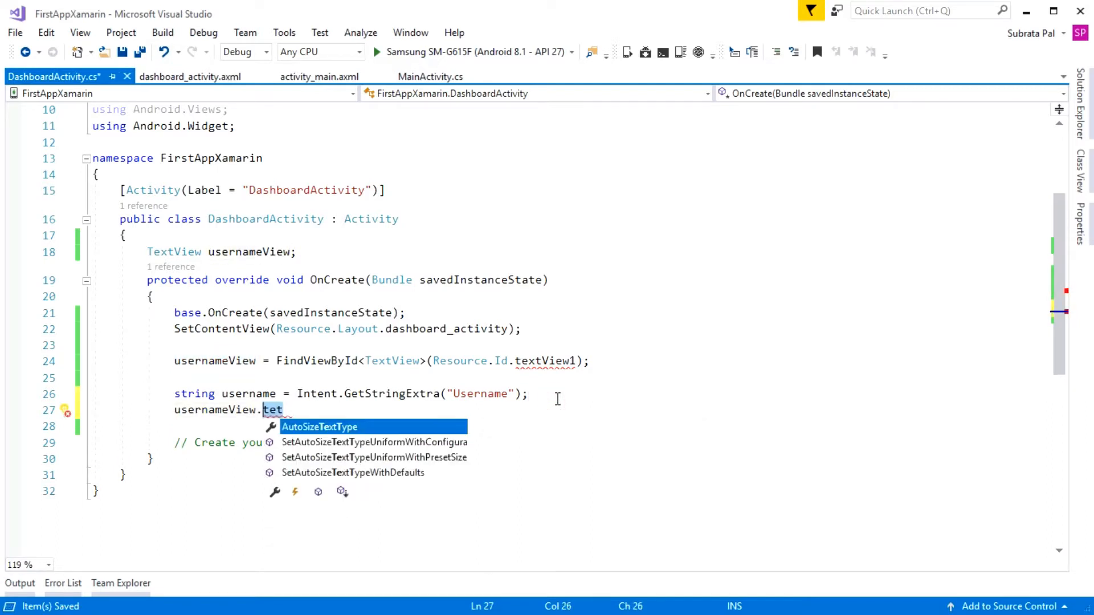
pyautogui.write('Text =')
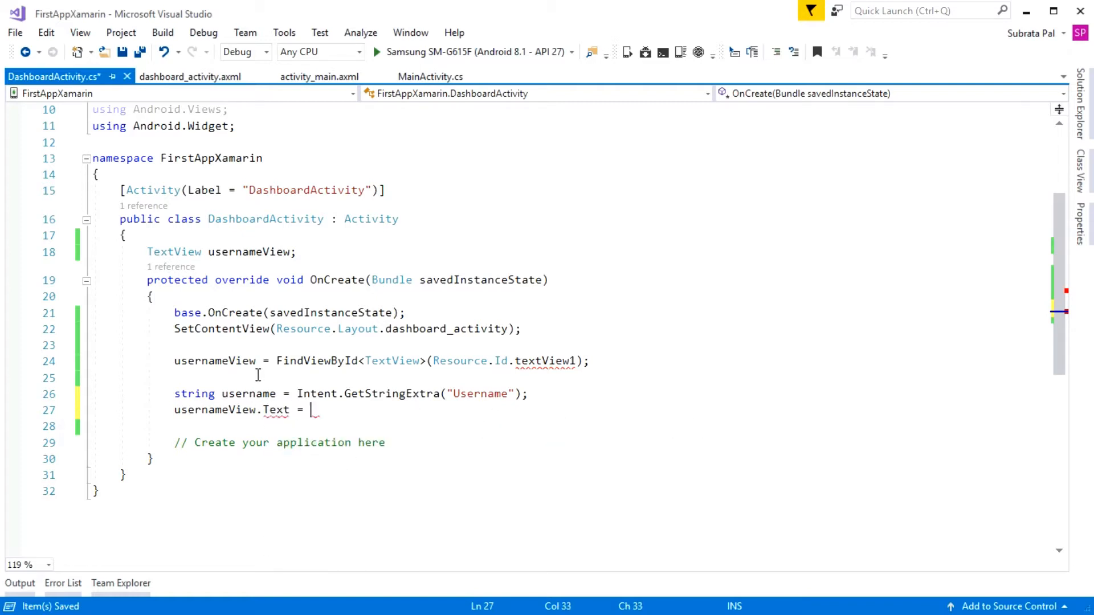
pyautogui.doubleClick(247, 393)
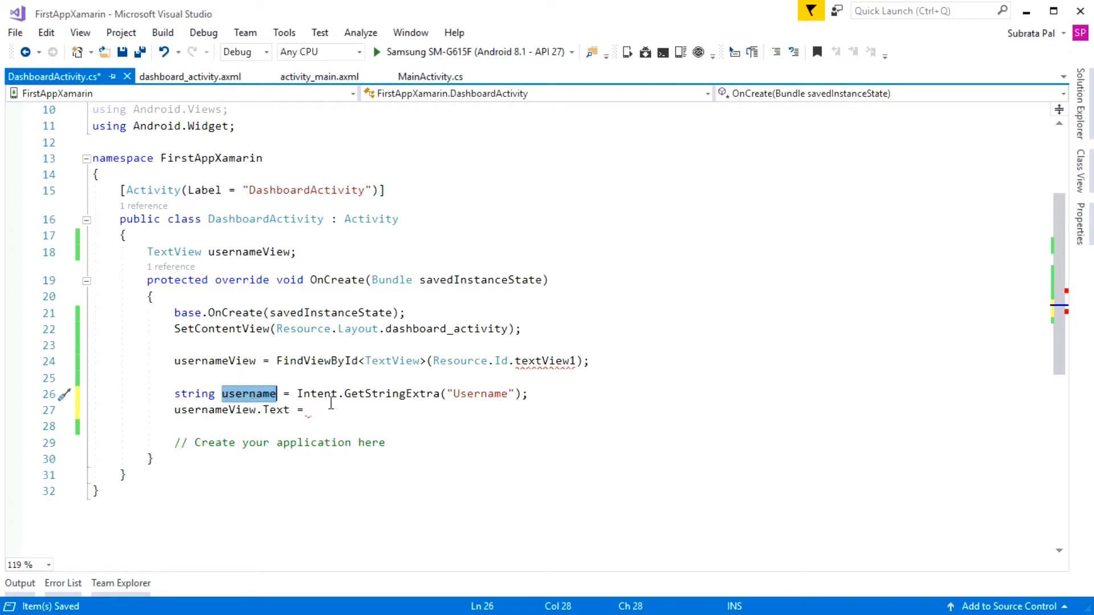
pyautogui.write('username;')
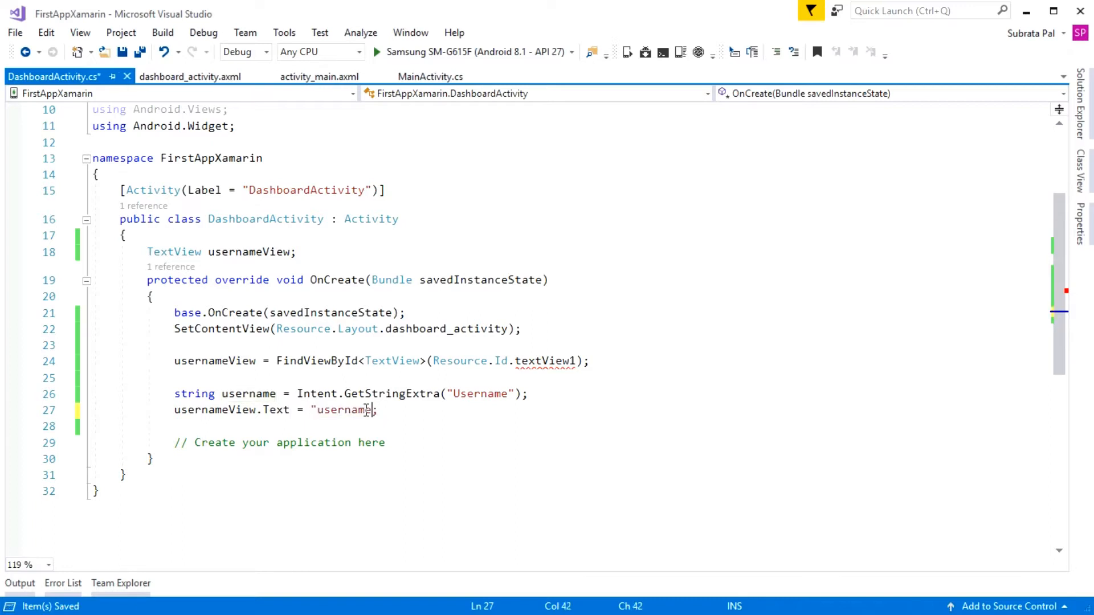
pyautogui.write('$"{username}"')
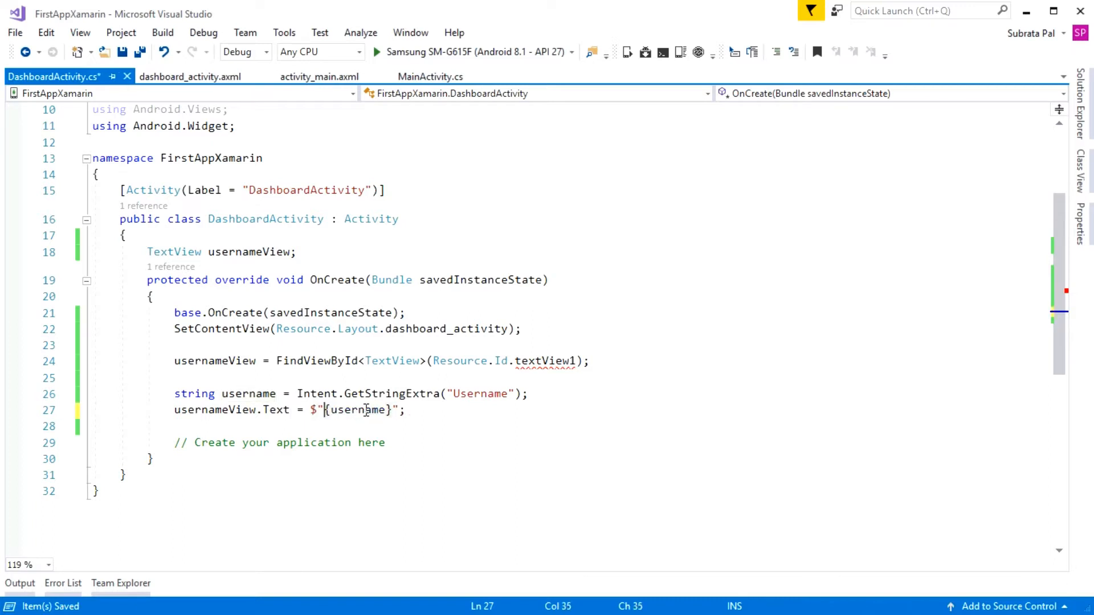
pyautogui.write('Welcome,')
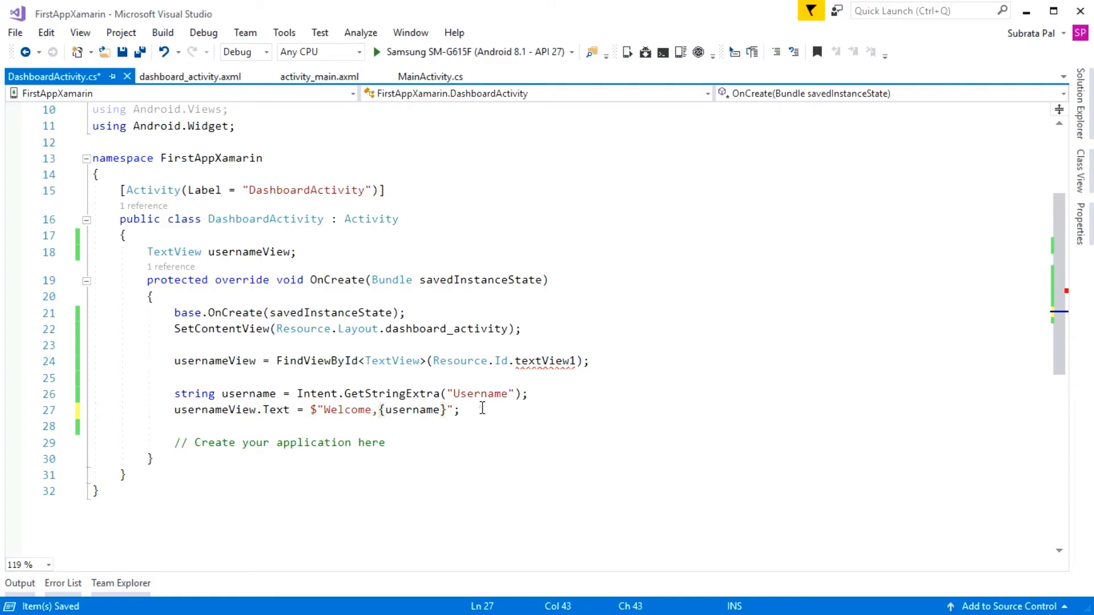
pyautogui.doubleClick(411, 409)
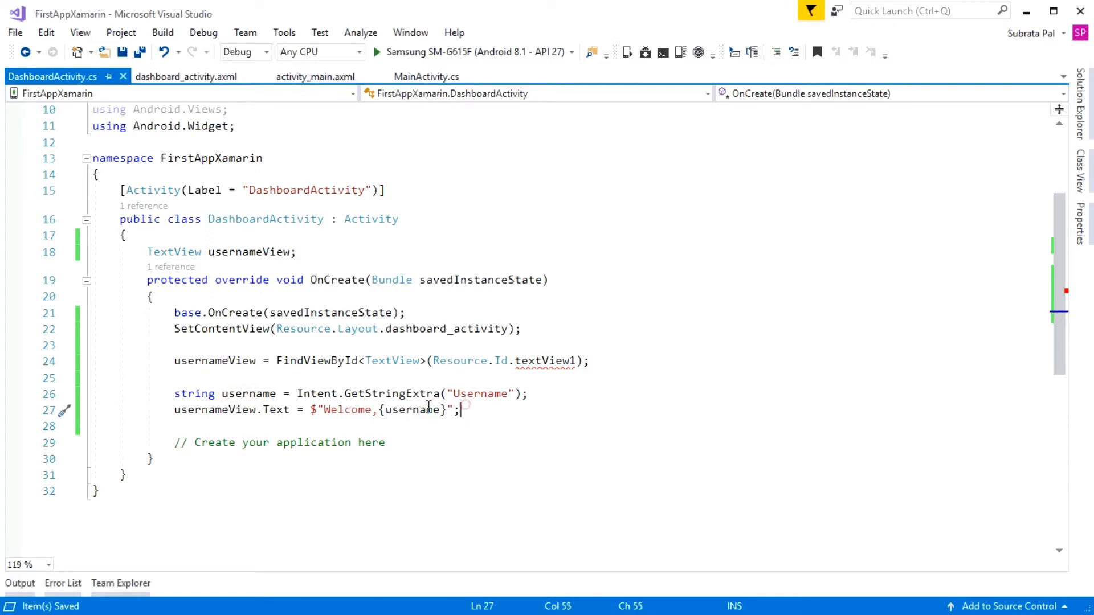
pyautogui.doubleClick(346, 409)
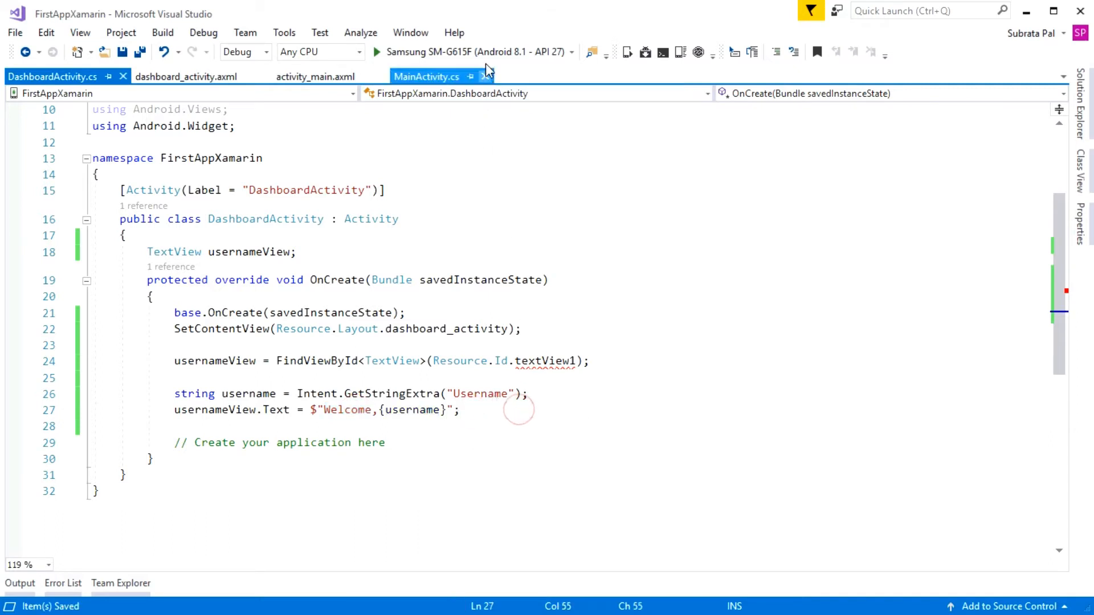
# - Deploy the app to the Samsung SM-G615F and log in as admin to see 'Welcome,admin'
pyautogui.click(379, 52)
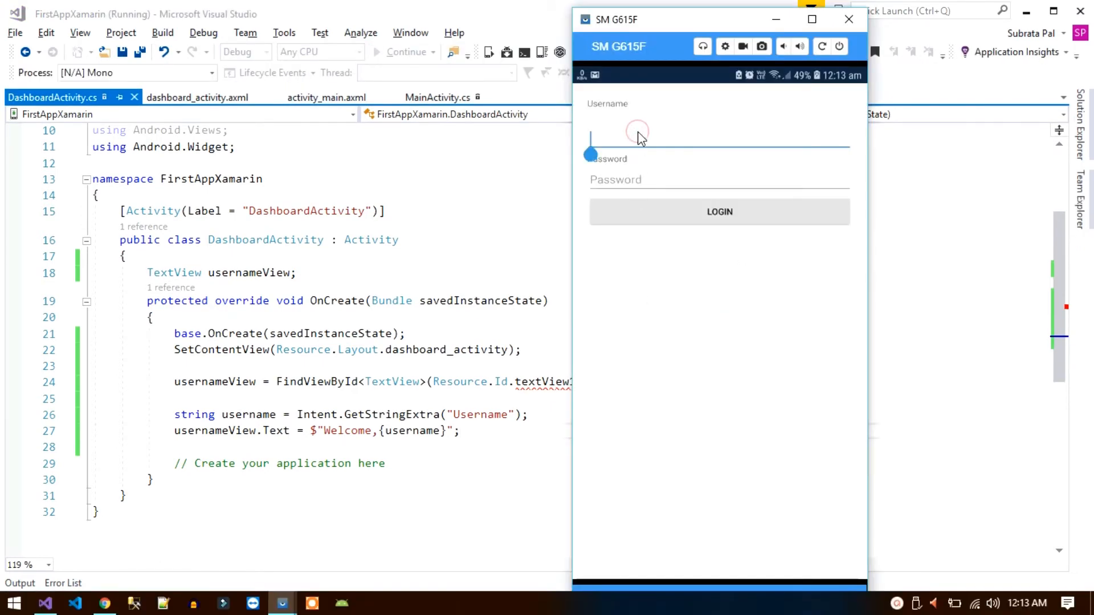
pyautogui.click(638, 136)
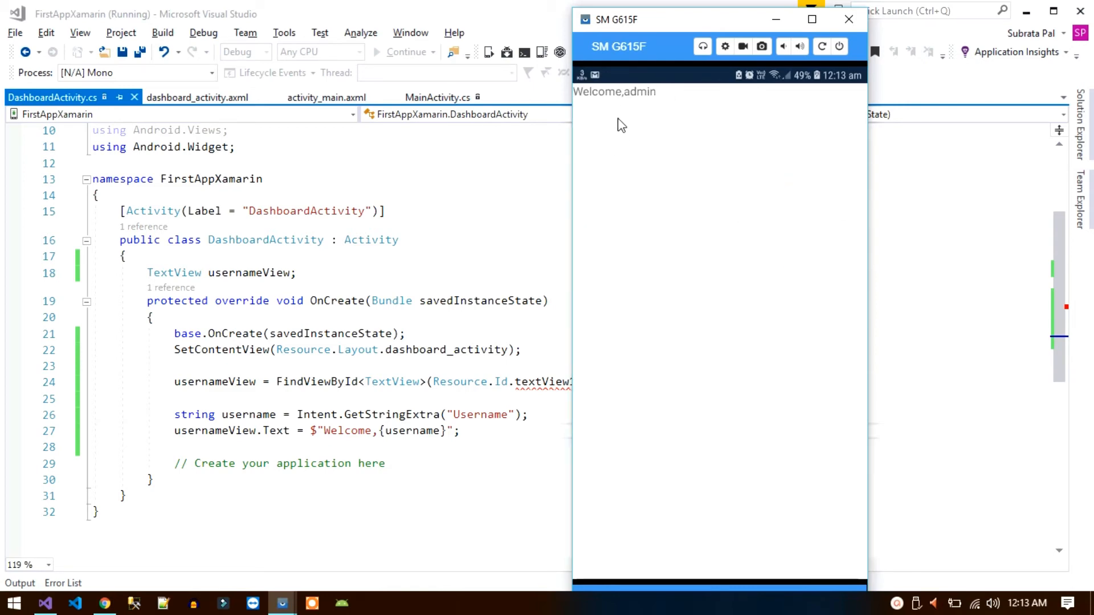
pyautogui.moveTo(629, 107)
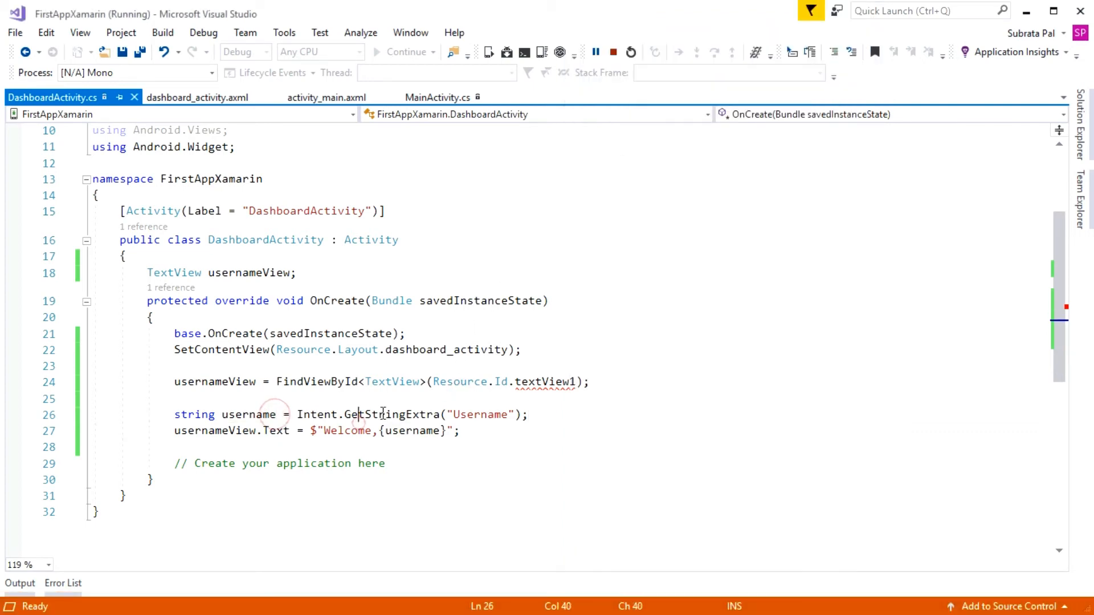
# - Return to DashboardActivity.cs at line 25 while the debug session keeps running
pyautogui.click(176, 398)
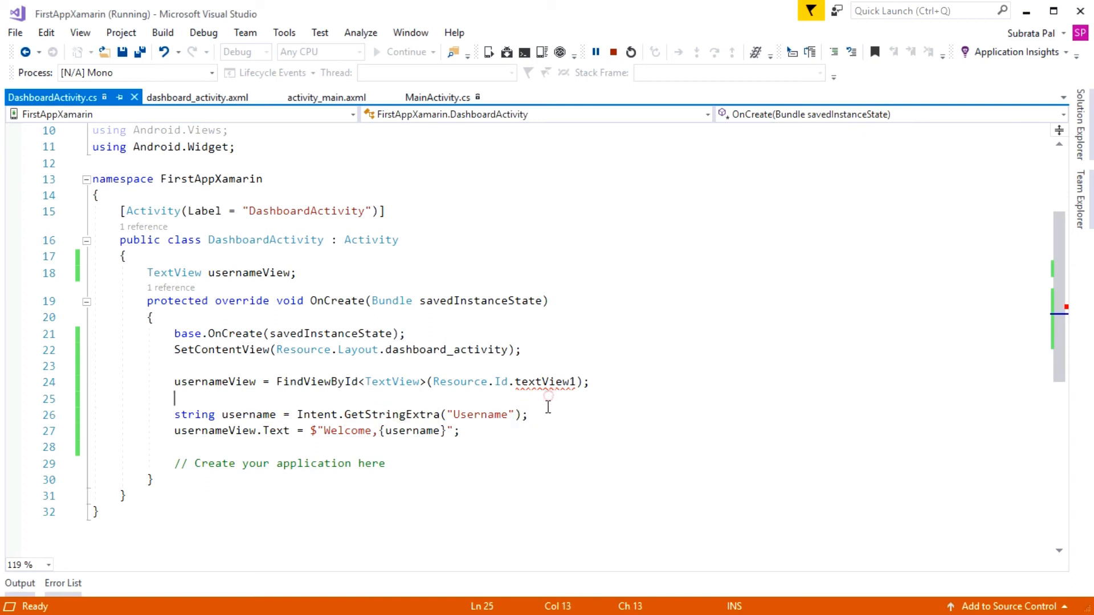